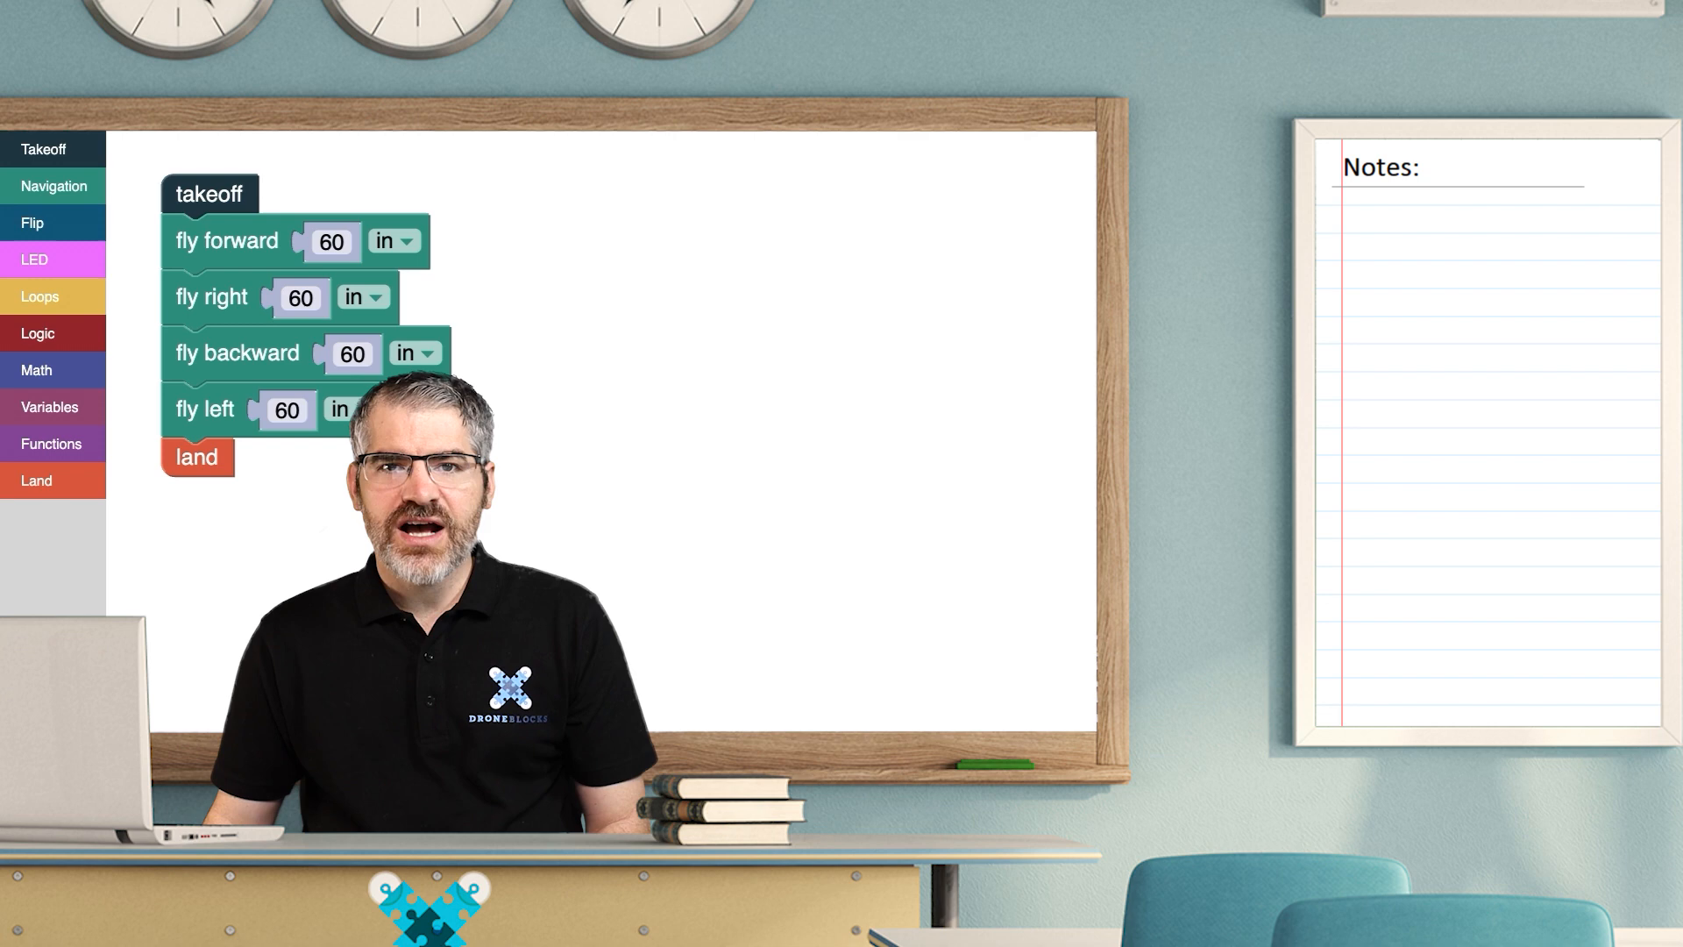
- Save the square-flight mission under the title G8-Nav-01 from the mission menu
left_click(1042, 200)
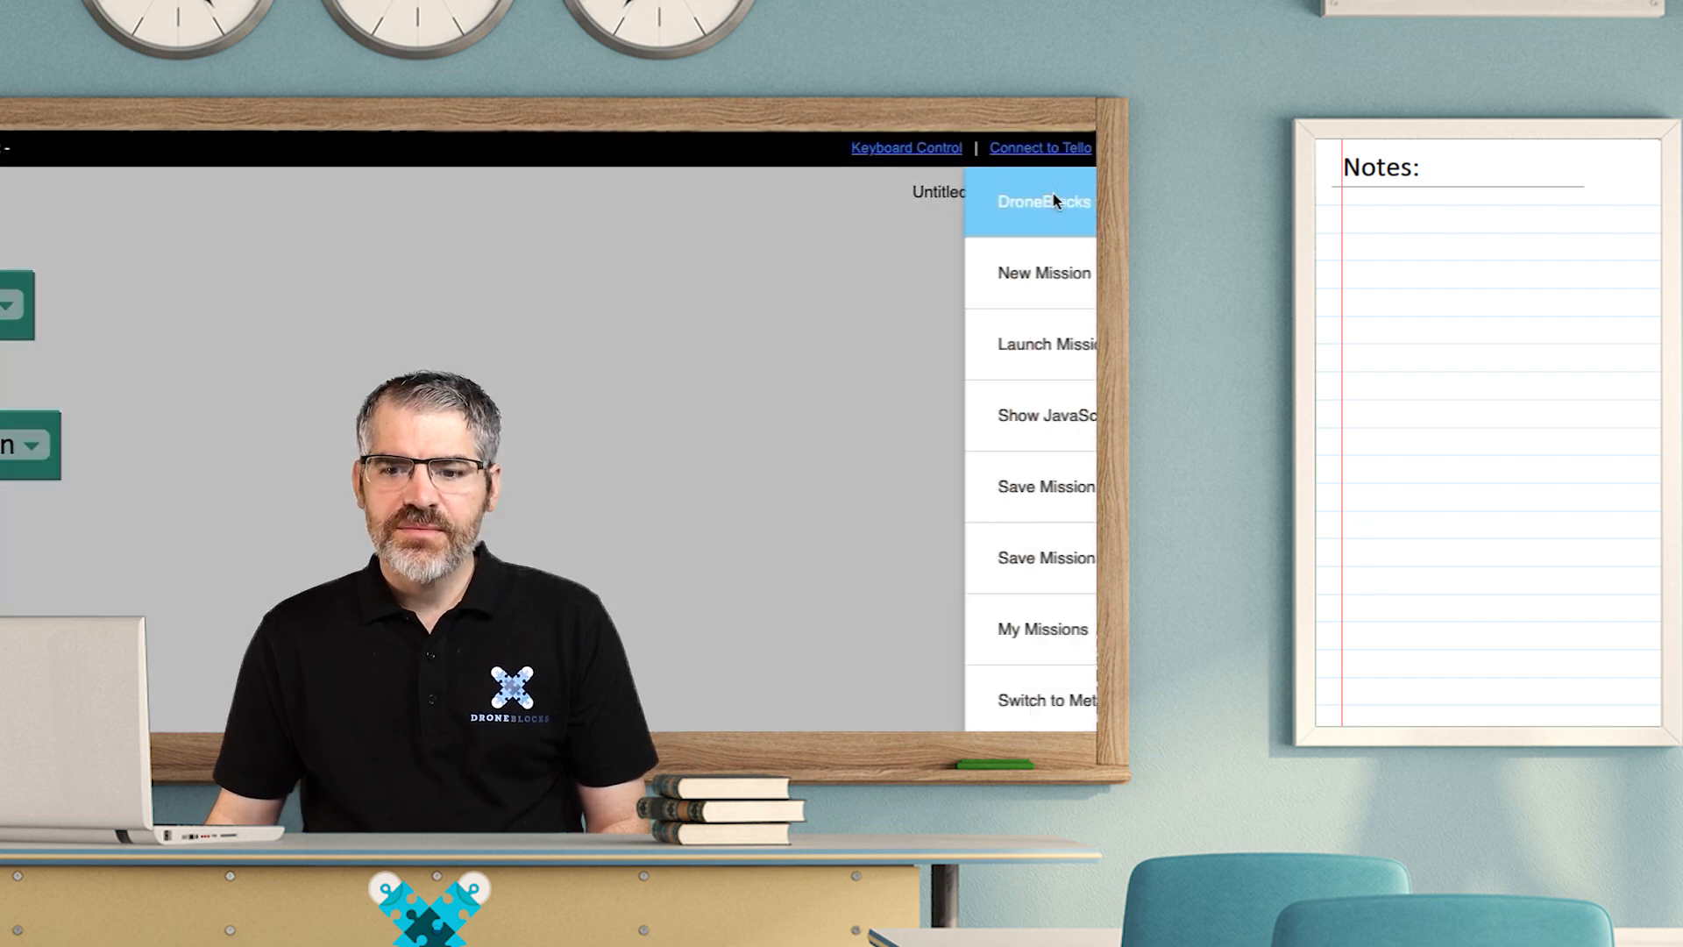
left_click(1045, 485)
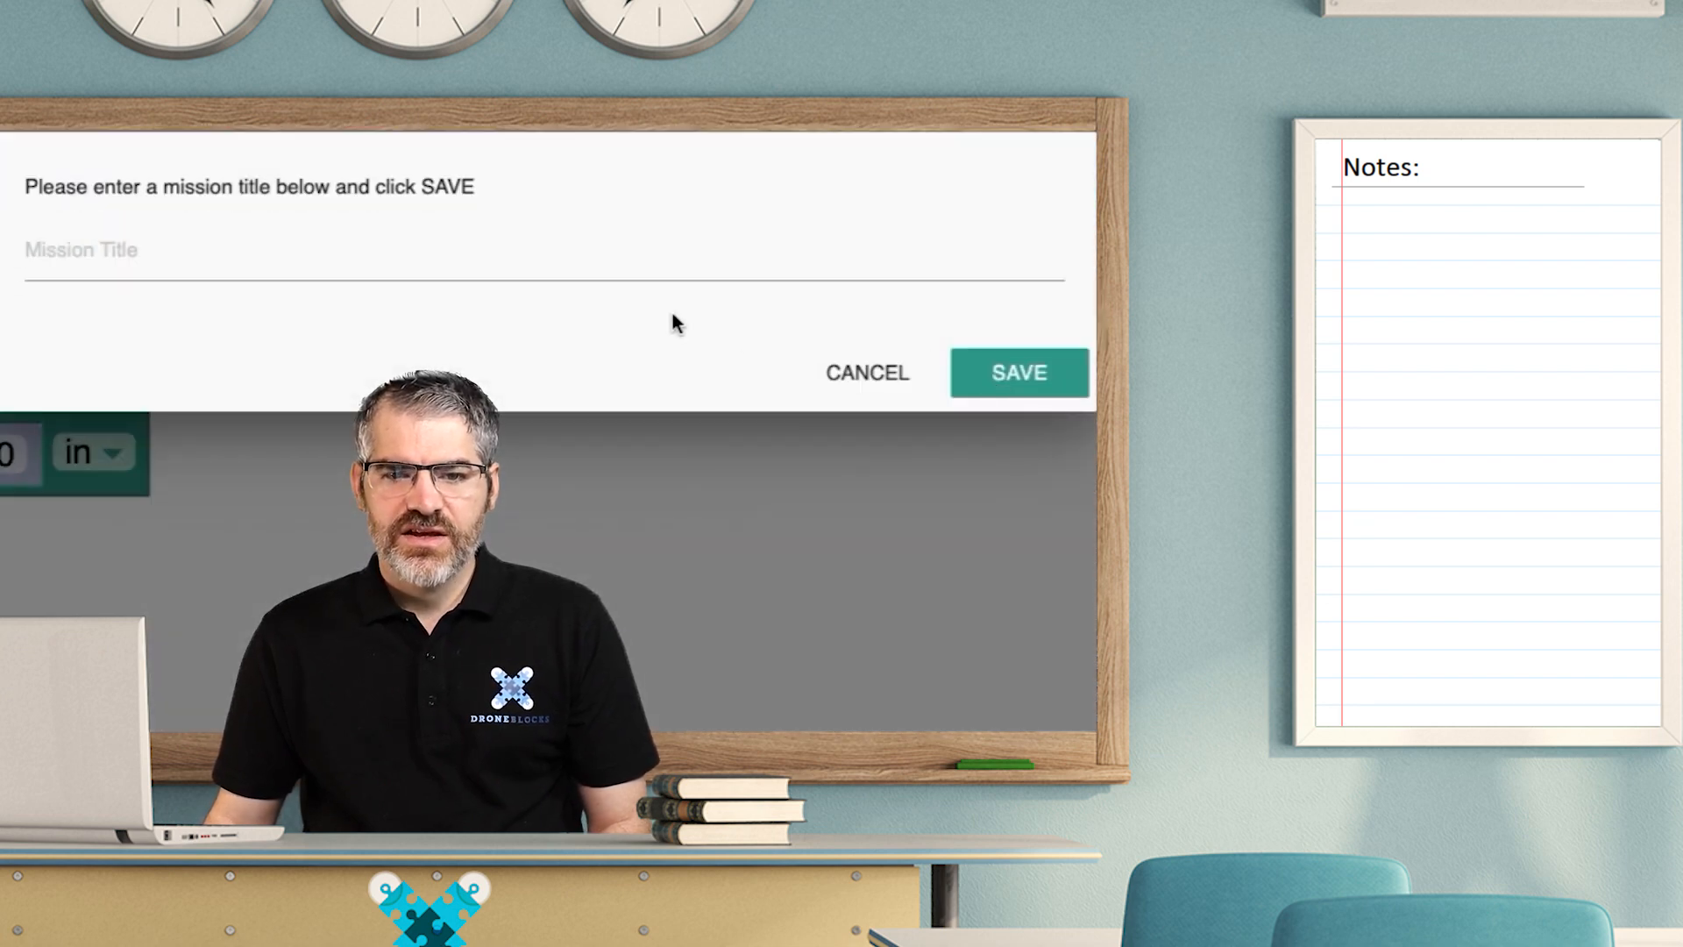
type("G8")
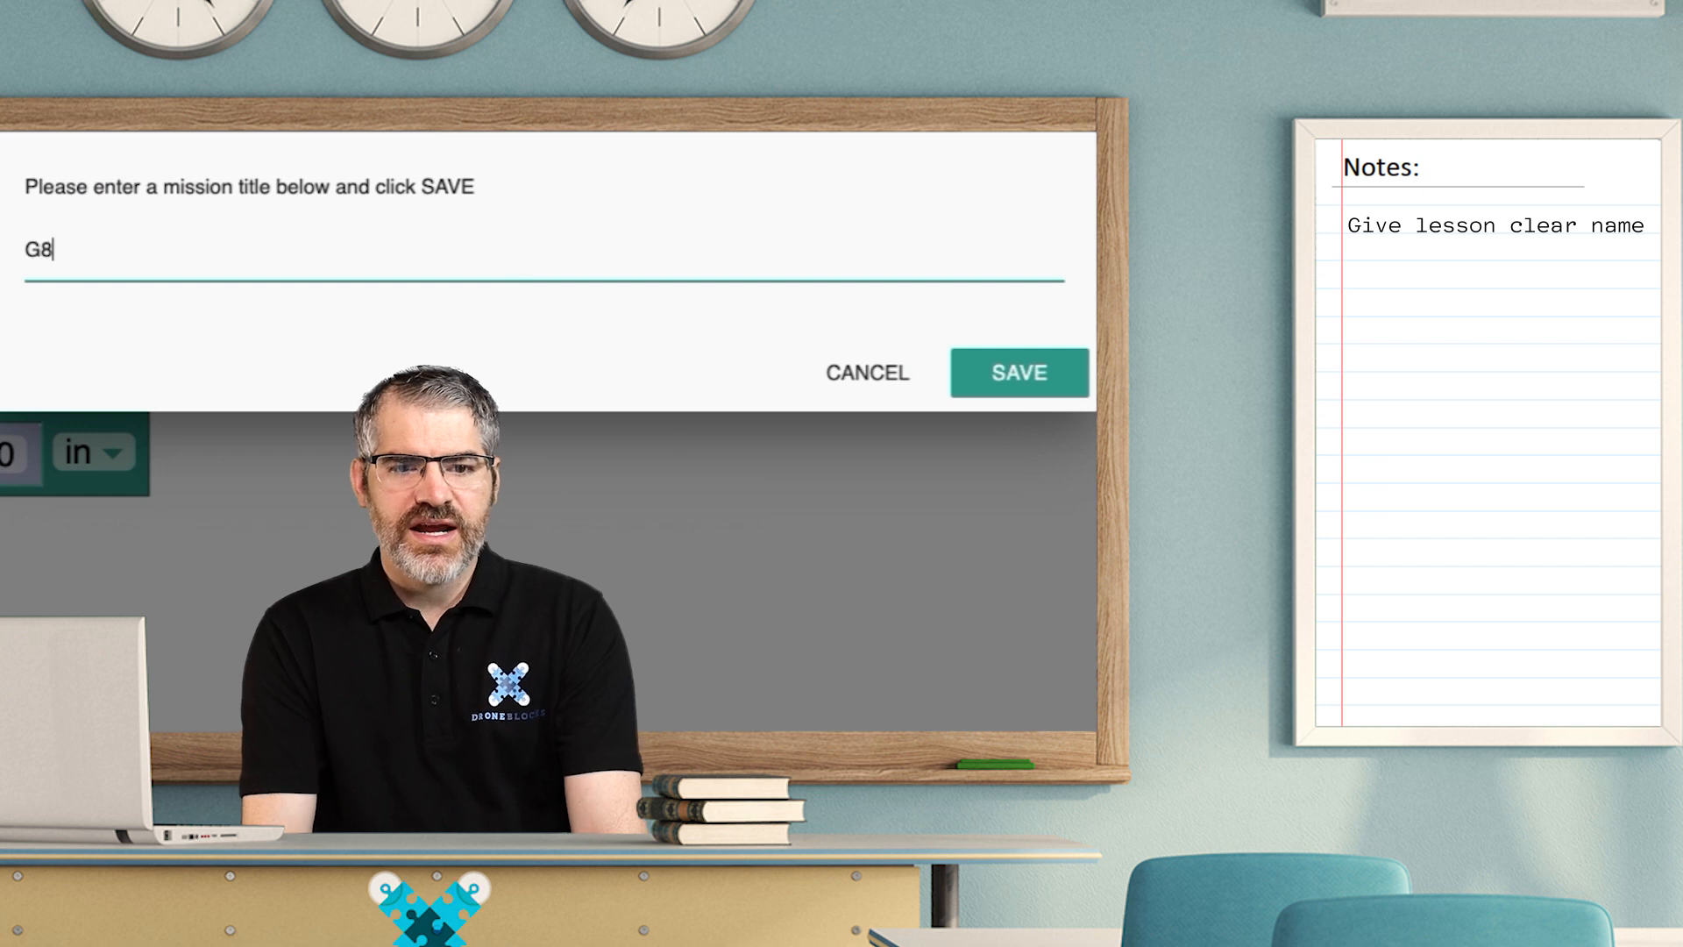
type("-Nav-01")
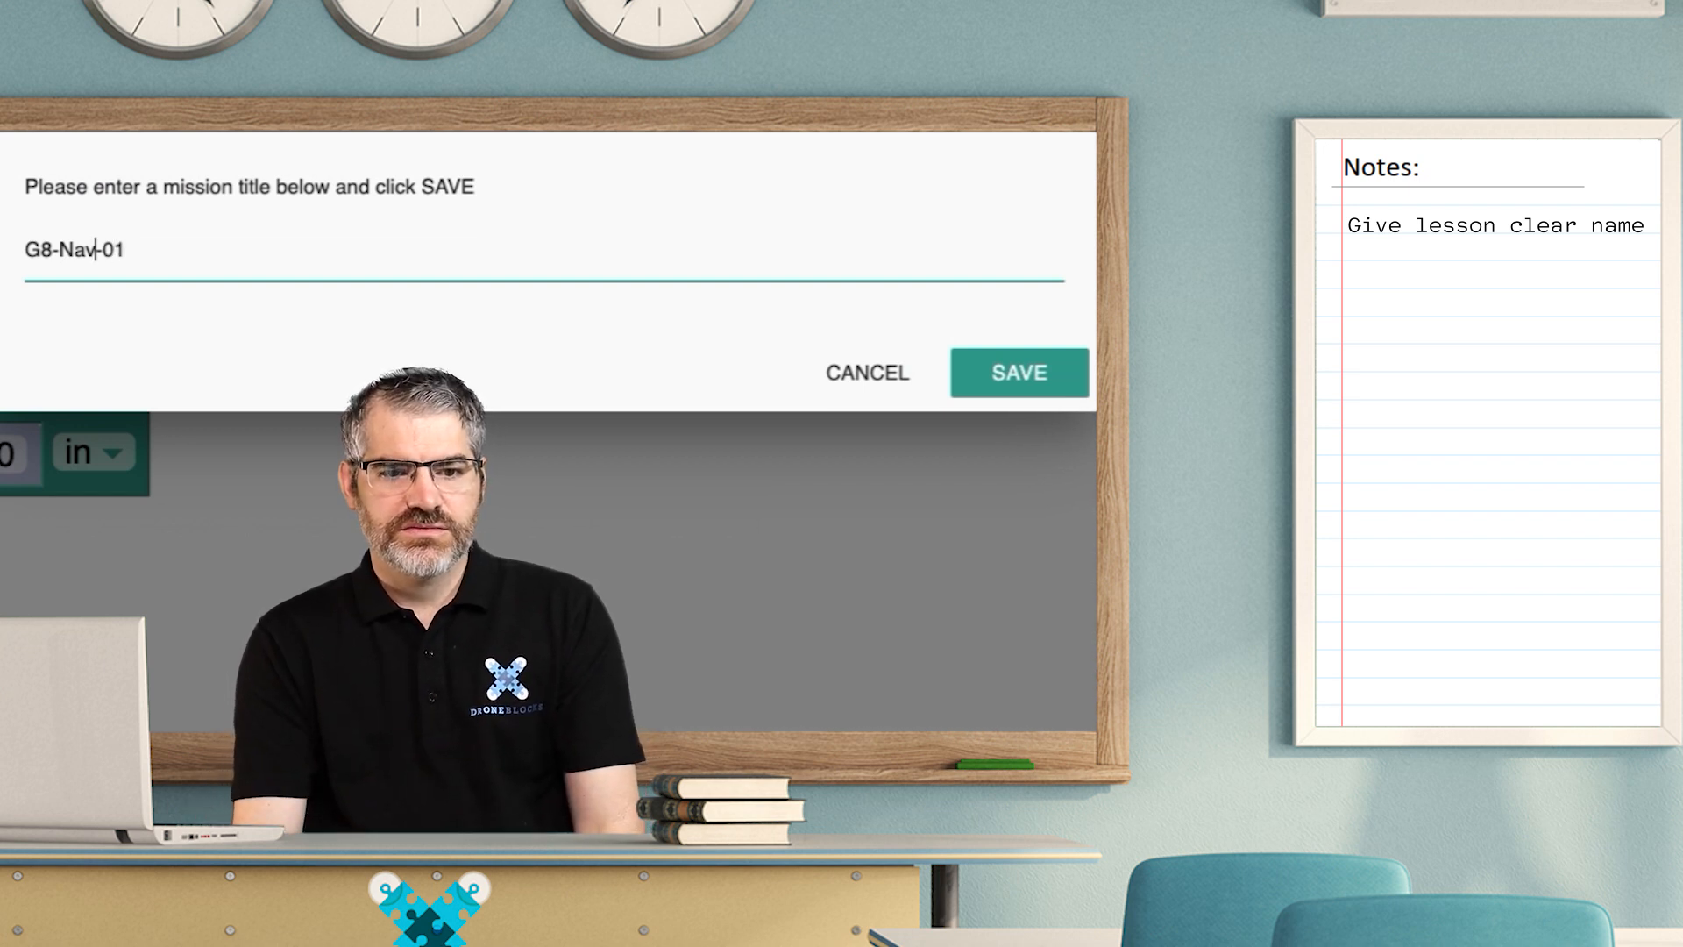
type("Loops")
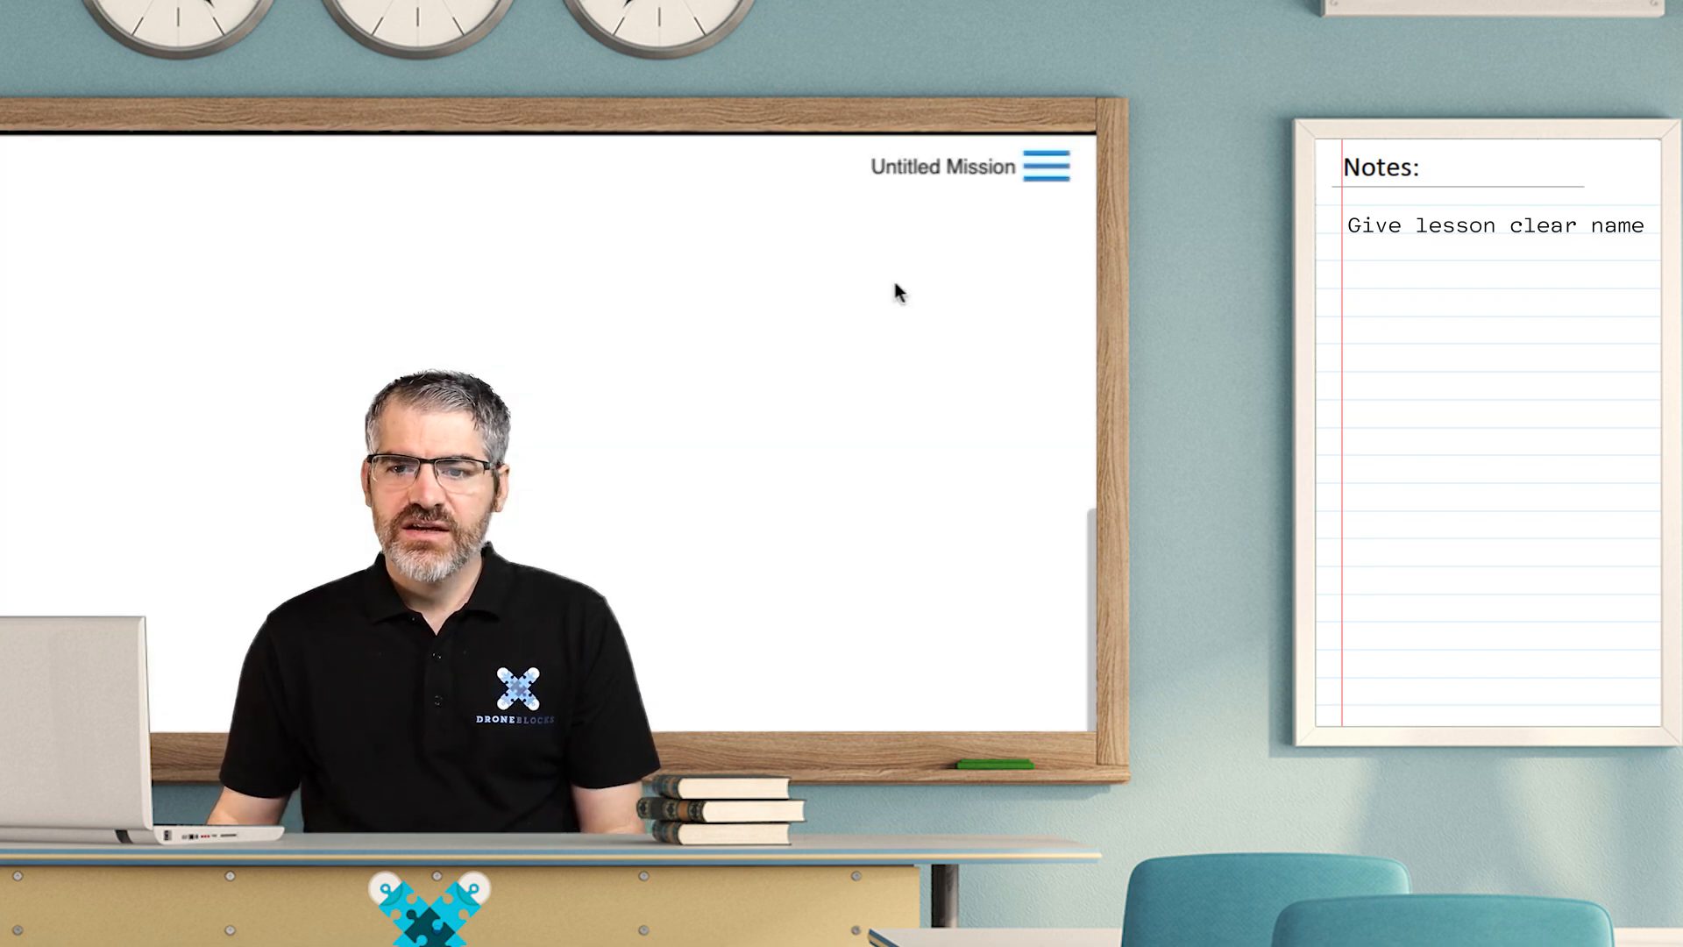
- Build four takeoff-to-land challenge programs, including a repeat-3 of fly forward 20 and yaw right 80
double_click(942, 168)
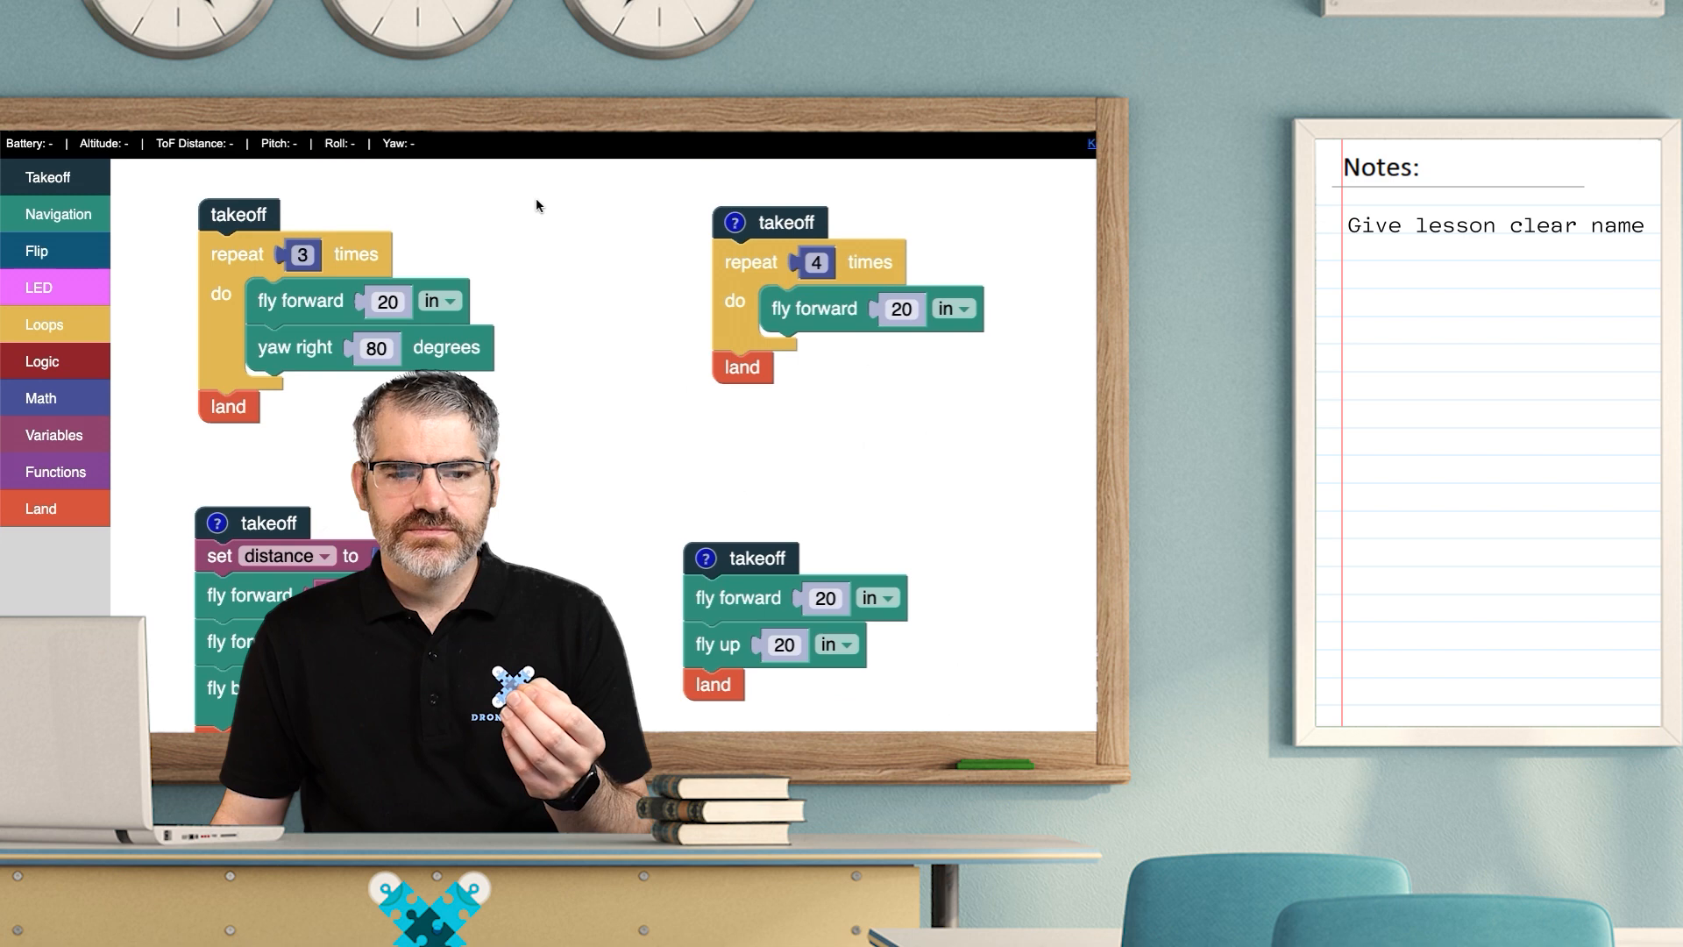
type("Create code challenge")
type("Task: Fly your Tello in a square with side length of 20inches.")
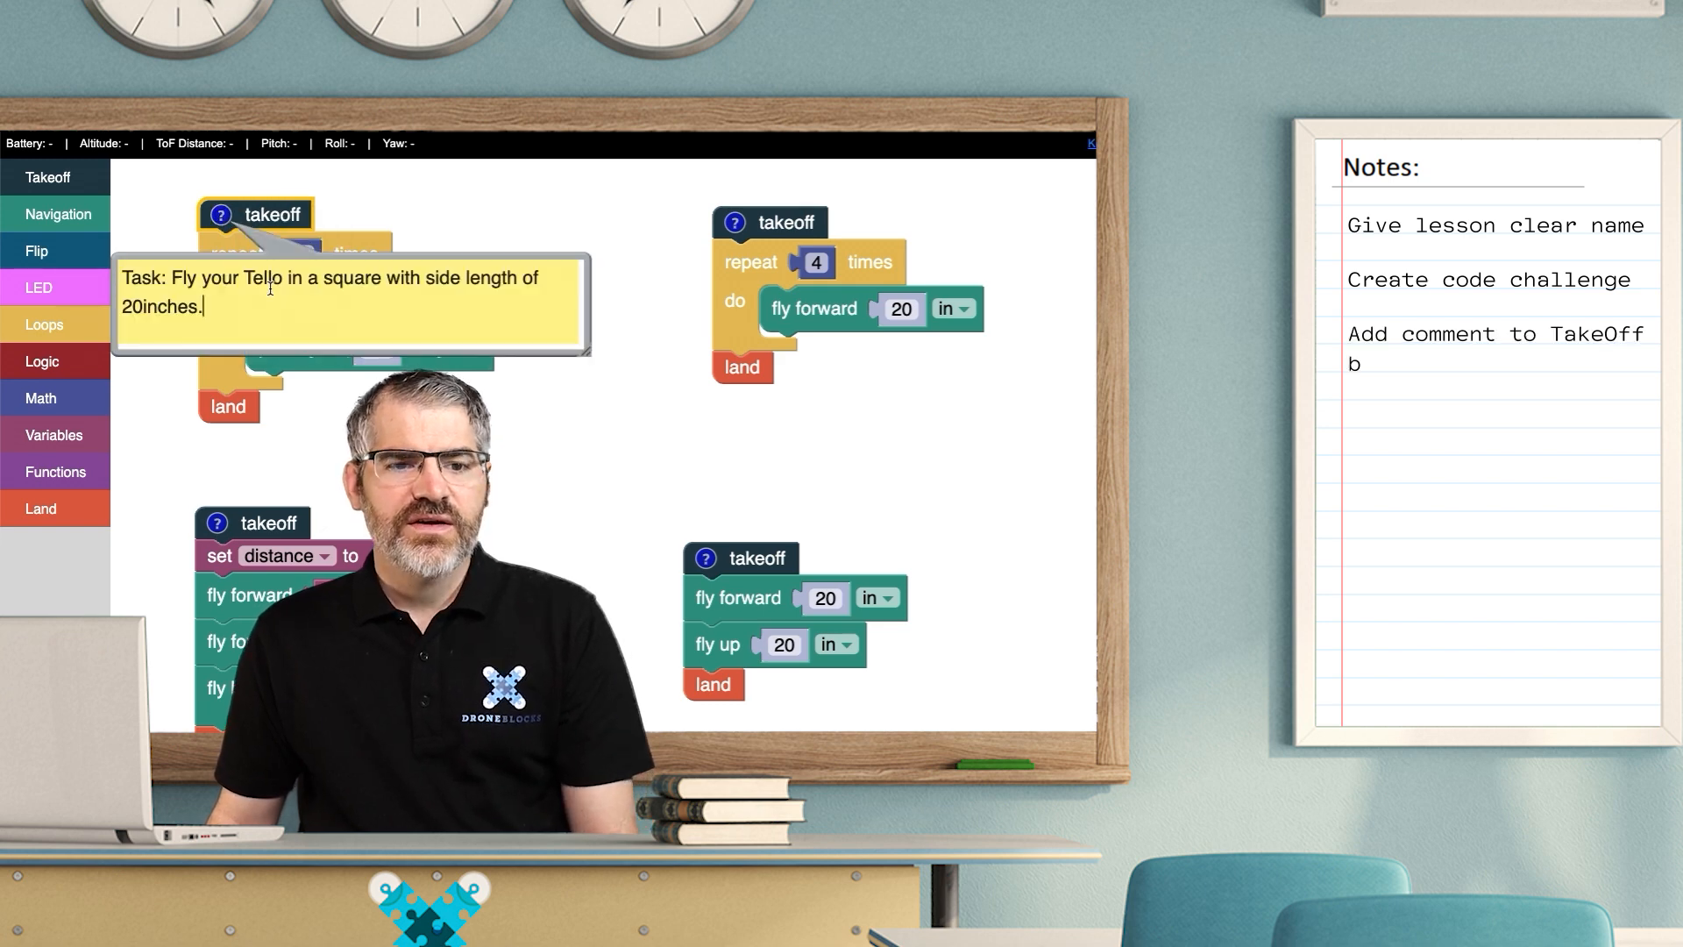
- Add a 20-inch square-flight task comment to the first takeoff block and save as G8-Nav-01
type("block with instructions")
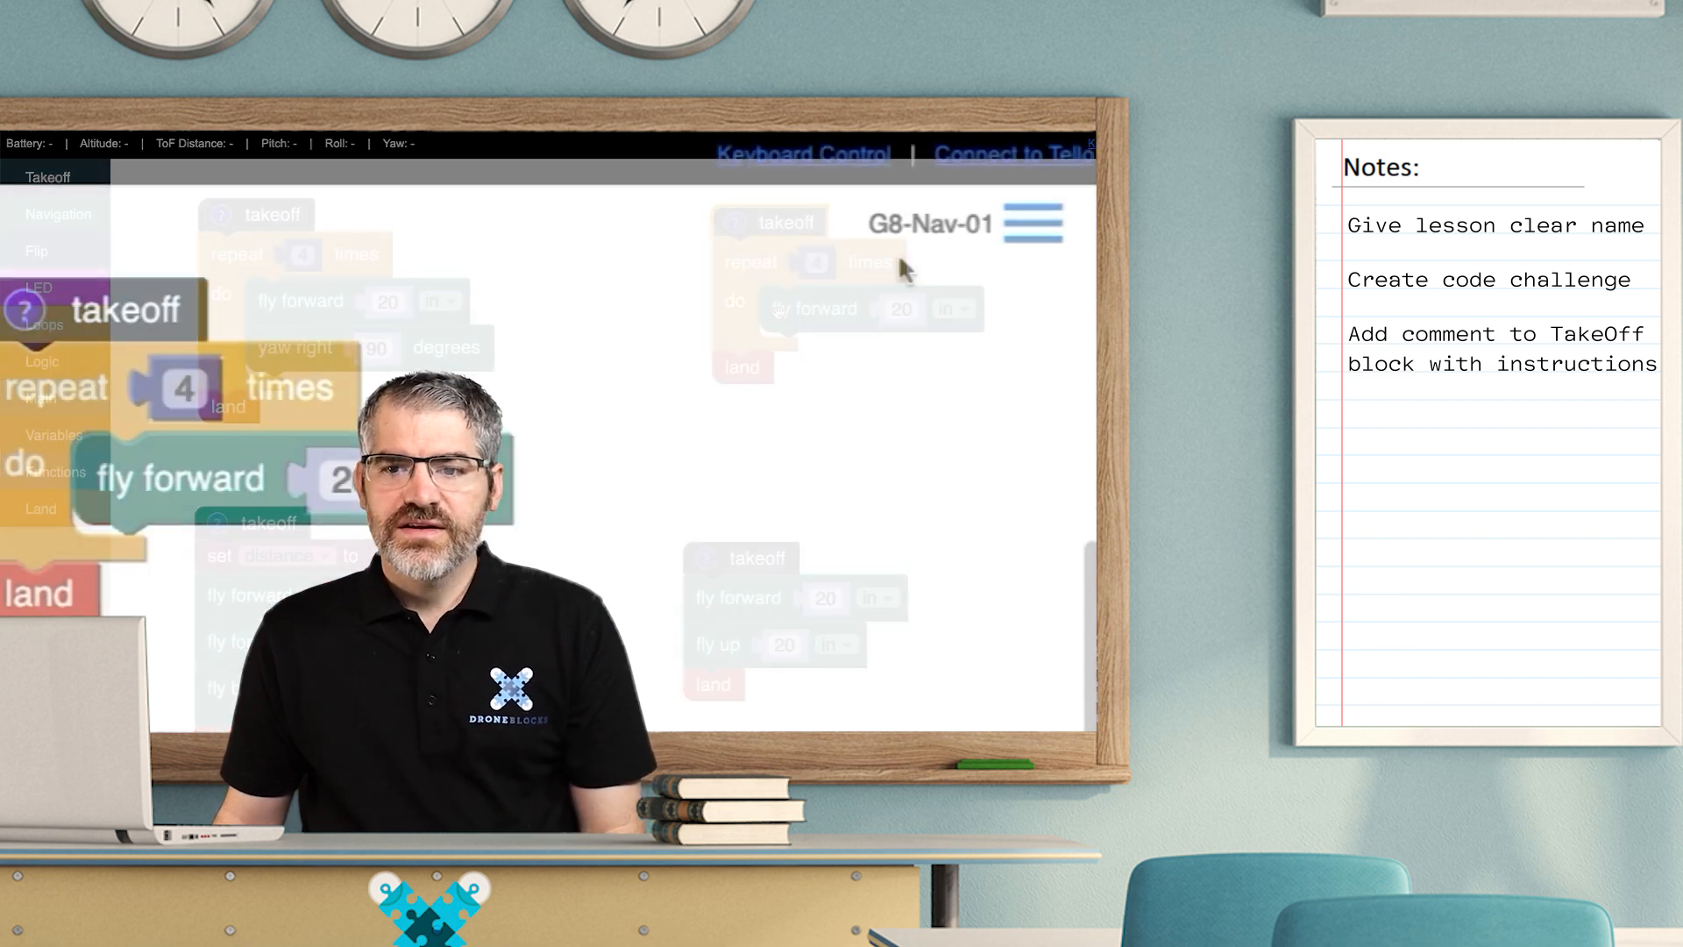
- Copy the share link of the first saved mission from My Missions
left_click(1031, 223)
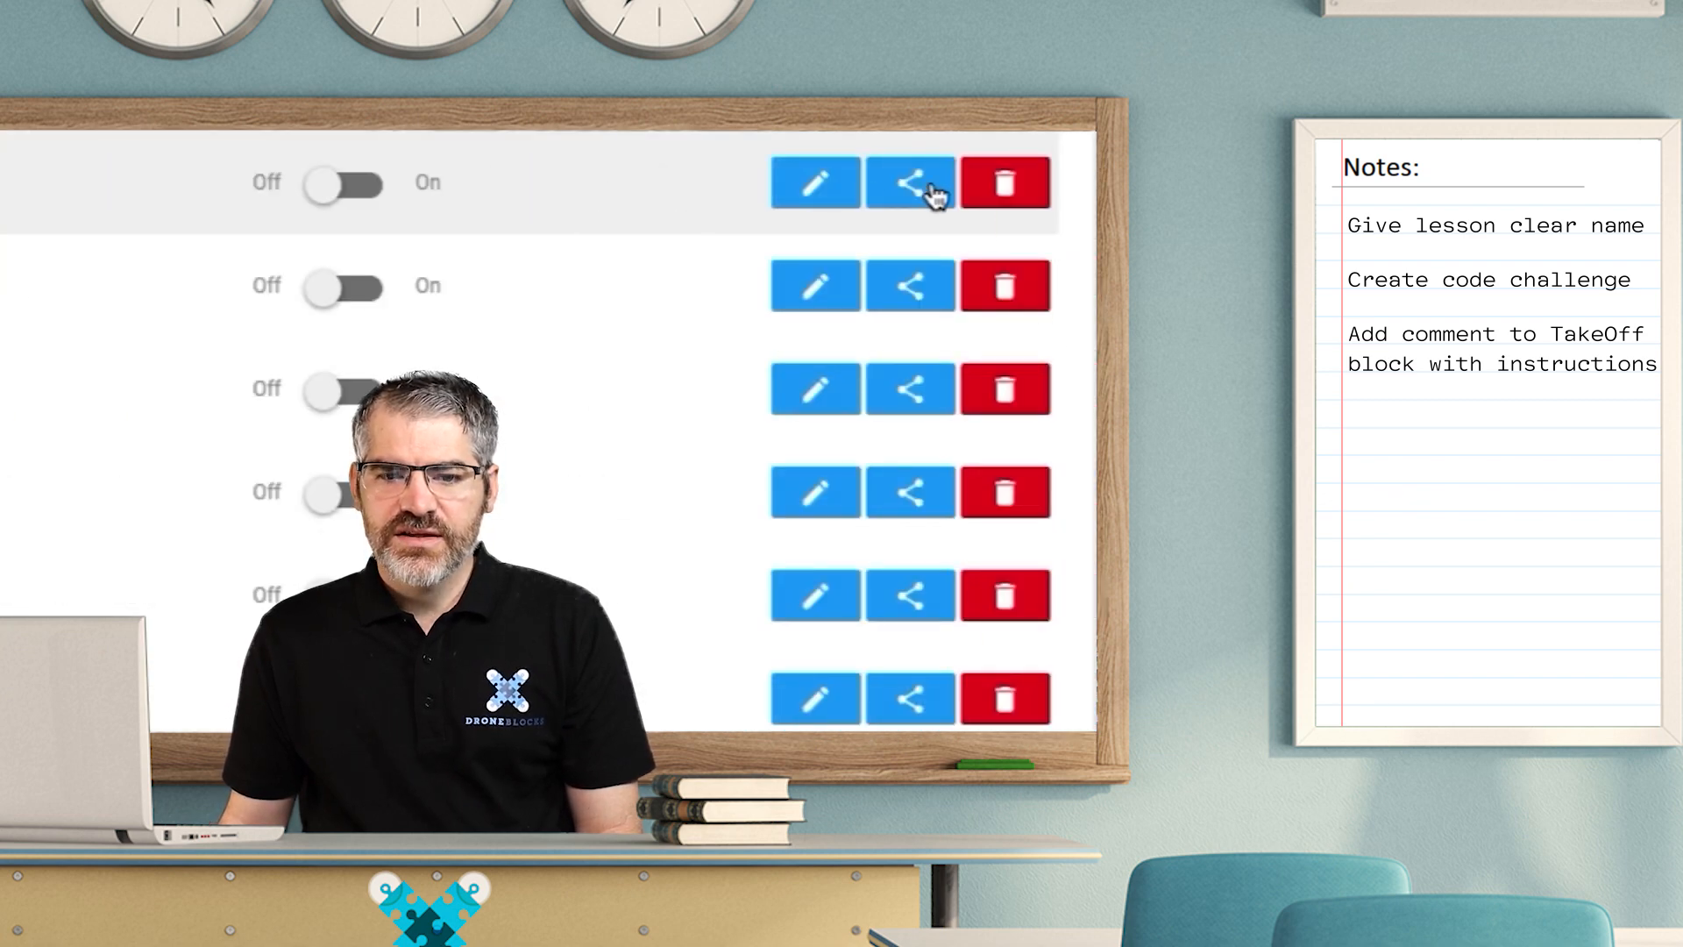
left_click(909, 180)
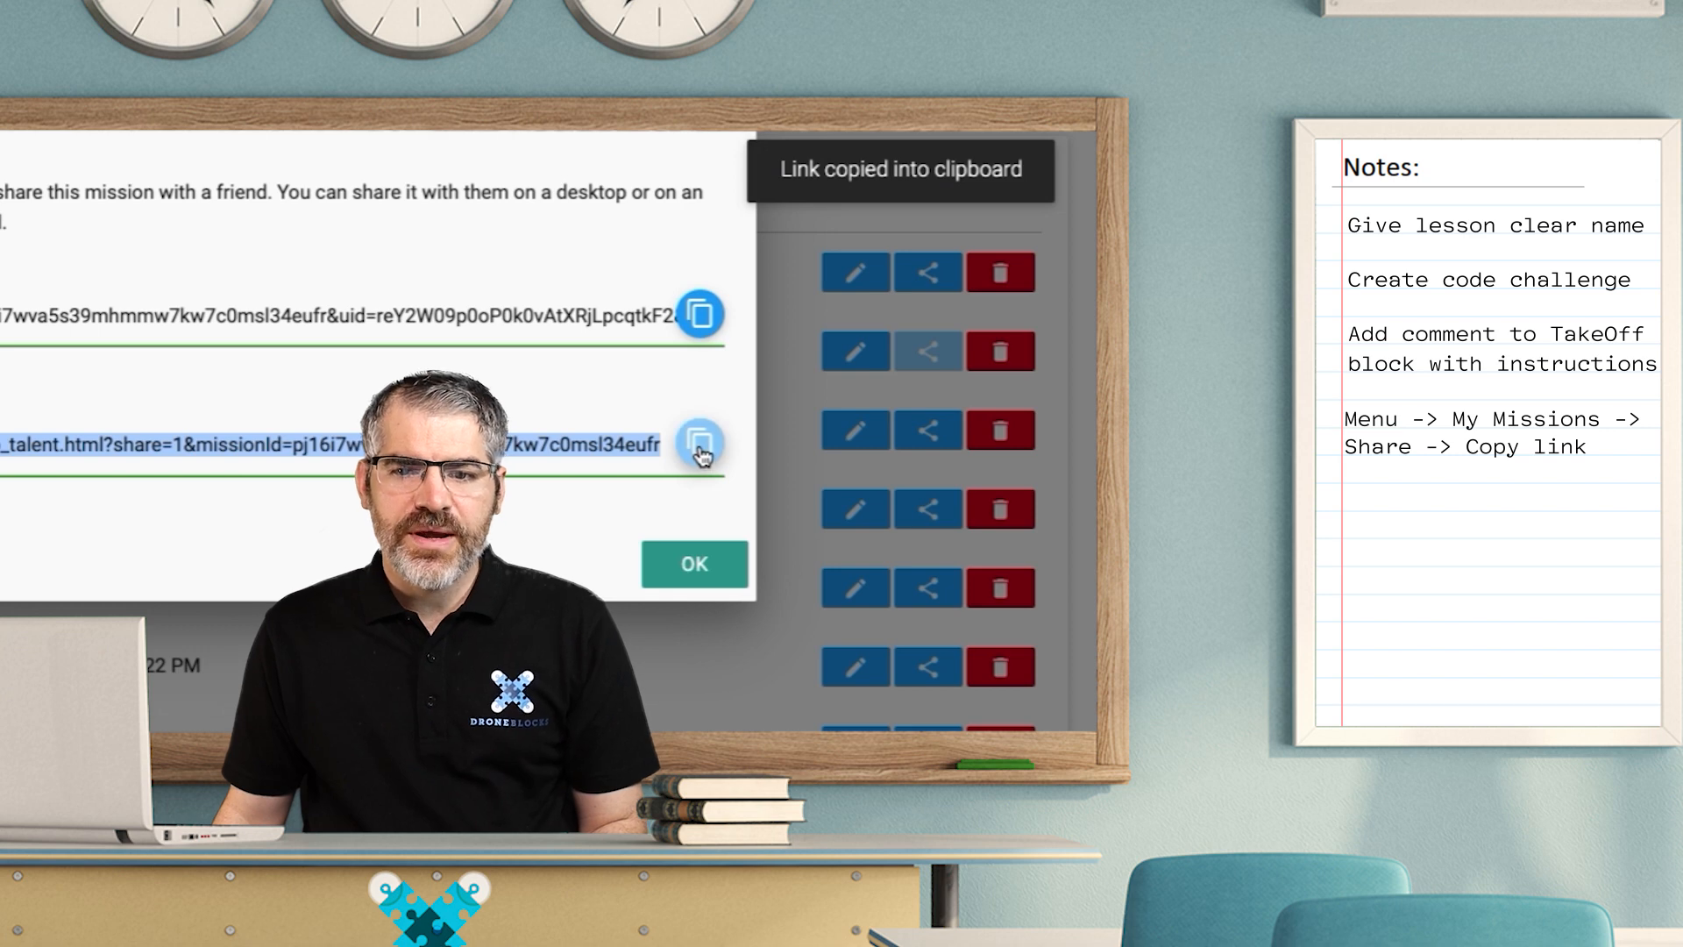
left_click(692, 563)
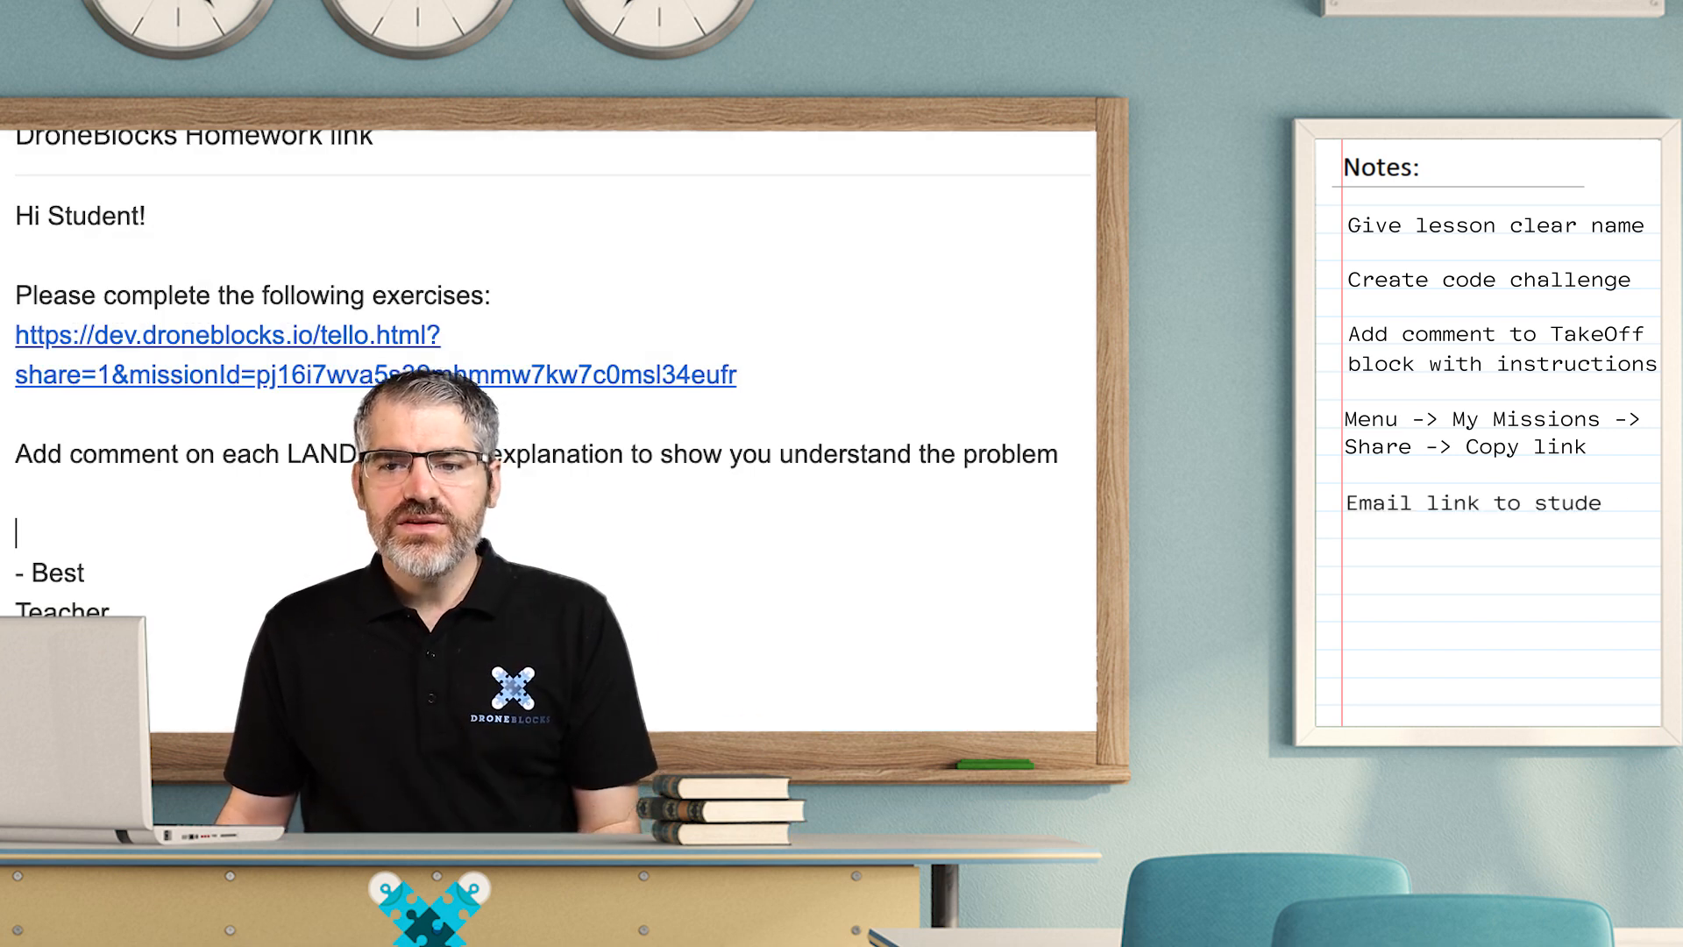
- Write the homework email to students with the mission link and LAND-block commenting instructions
type("nts")
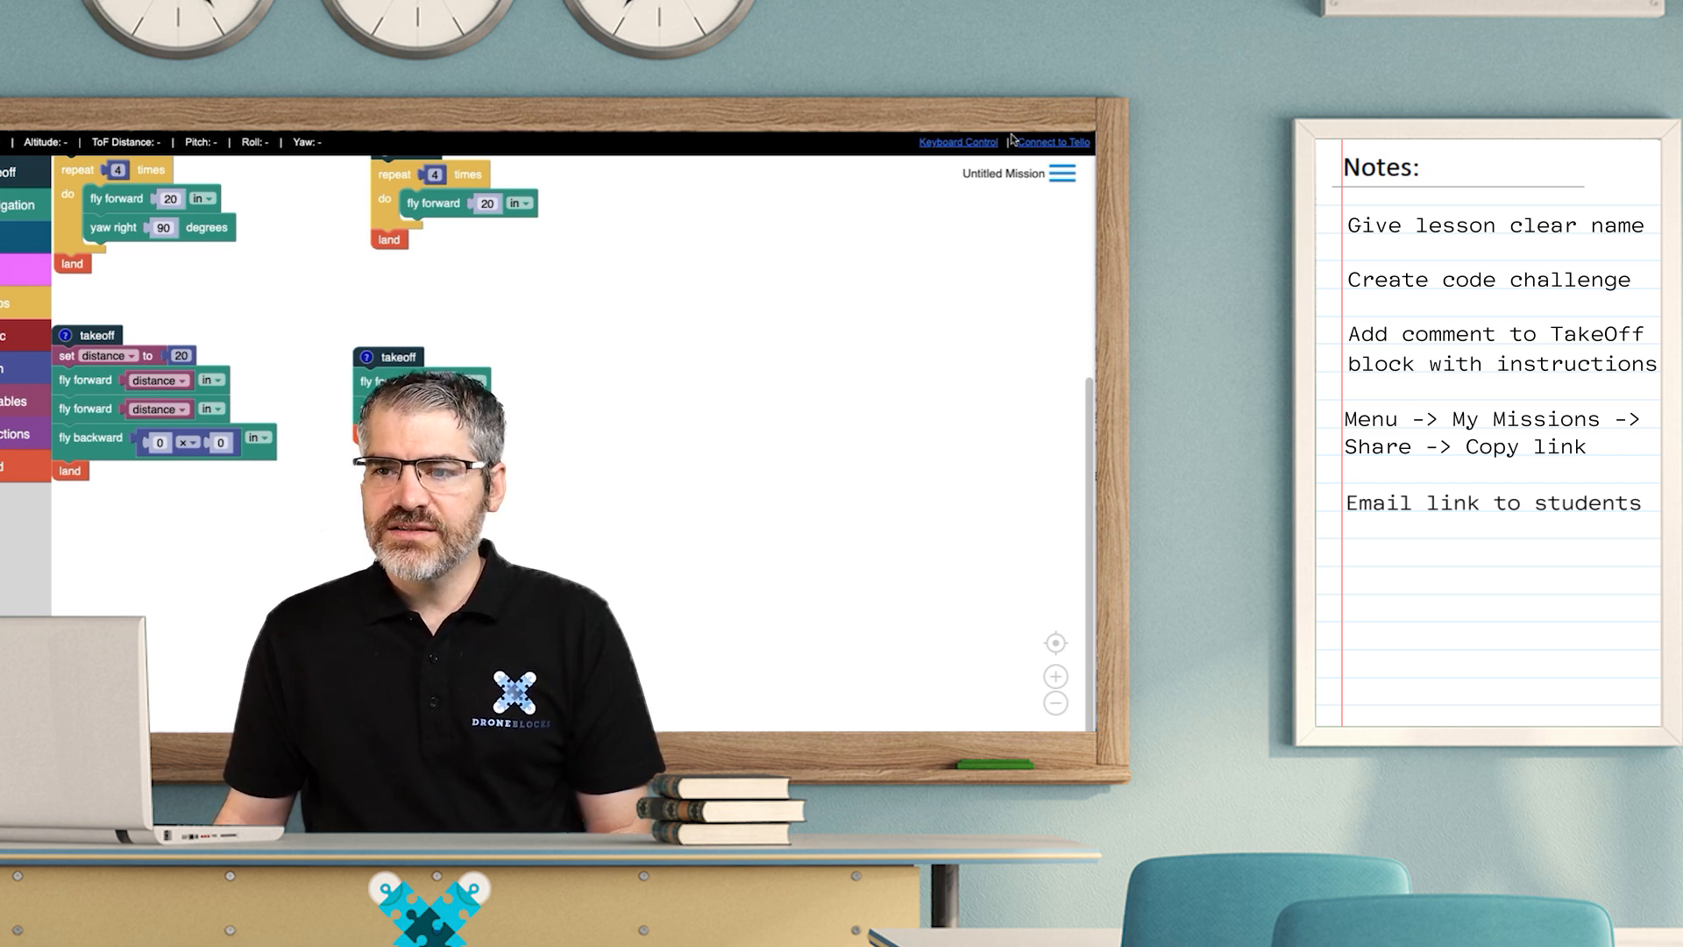
left_click(1063, 173)
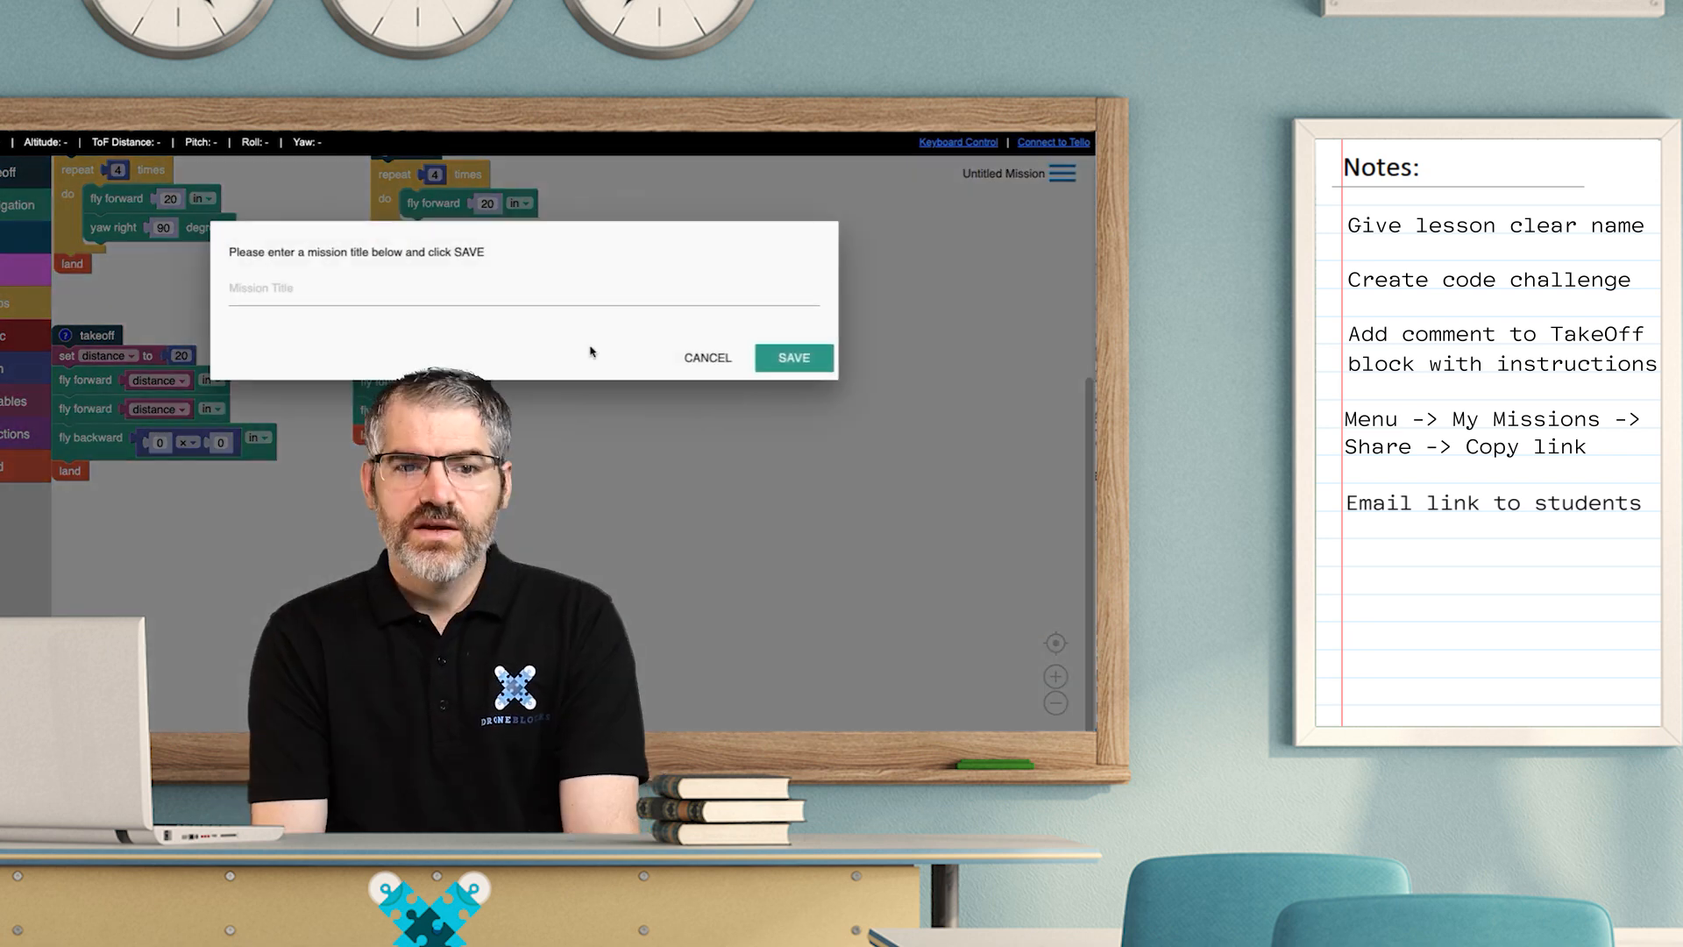
type("G8-Nav-01-Sarah Smith")
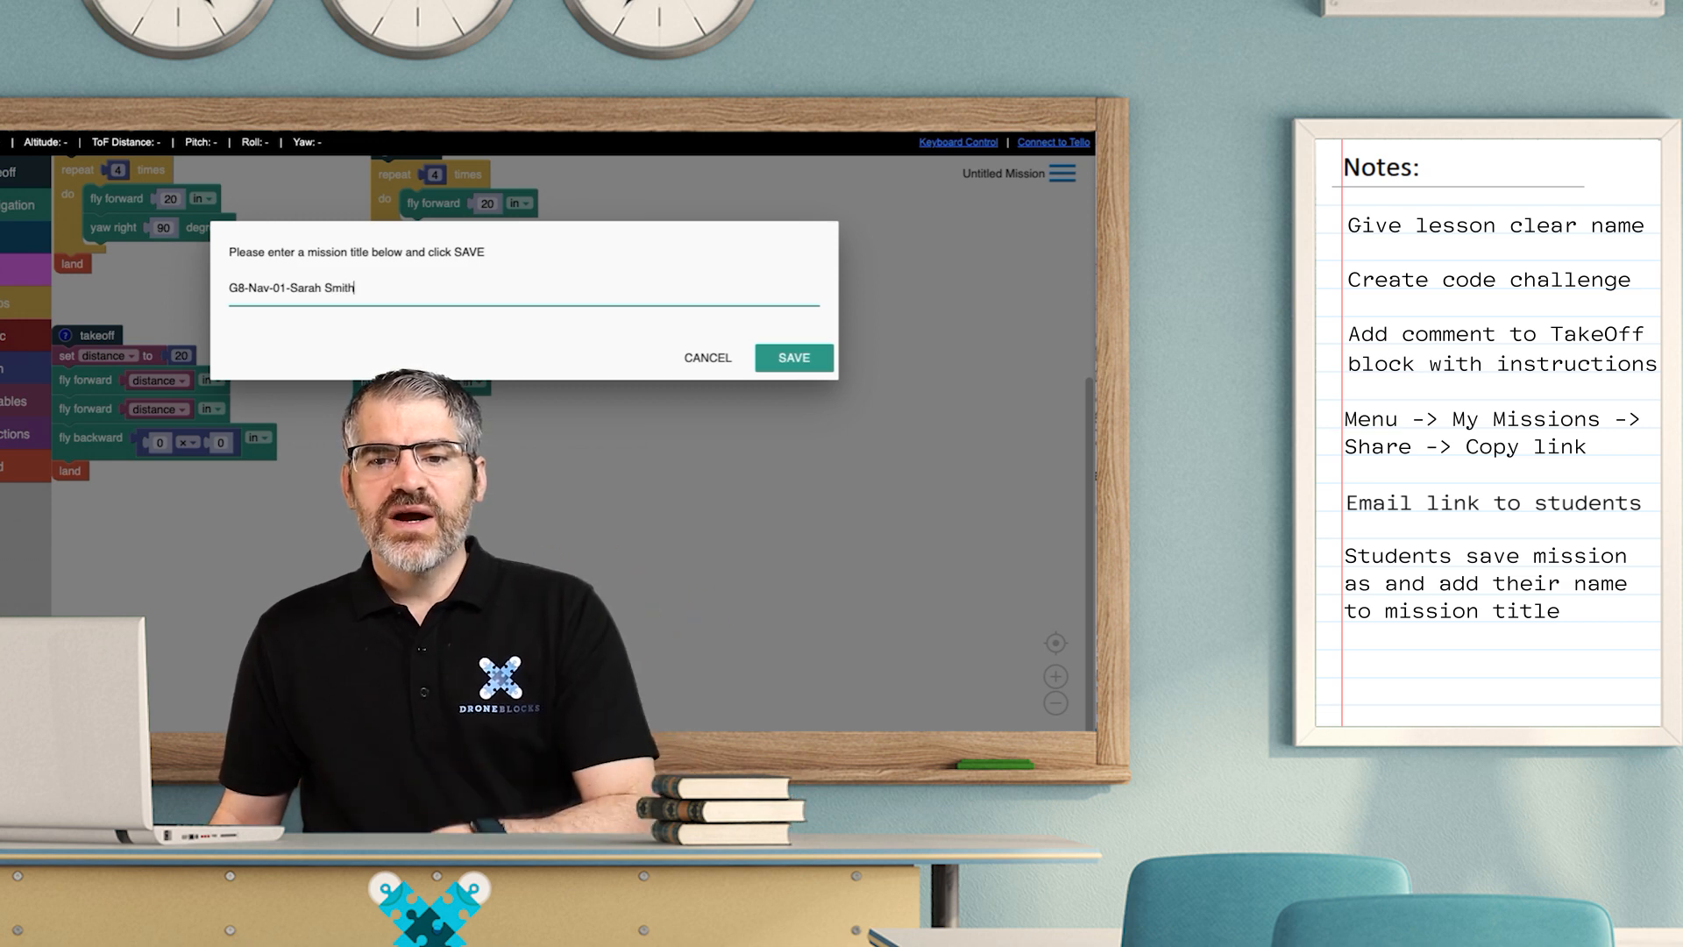
left_click(1063, 174)
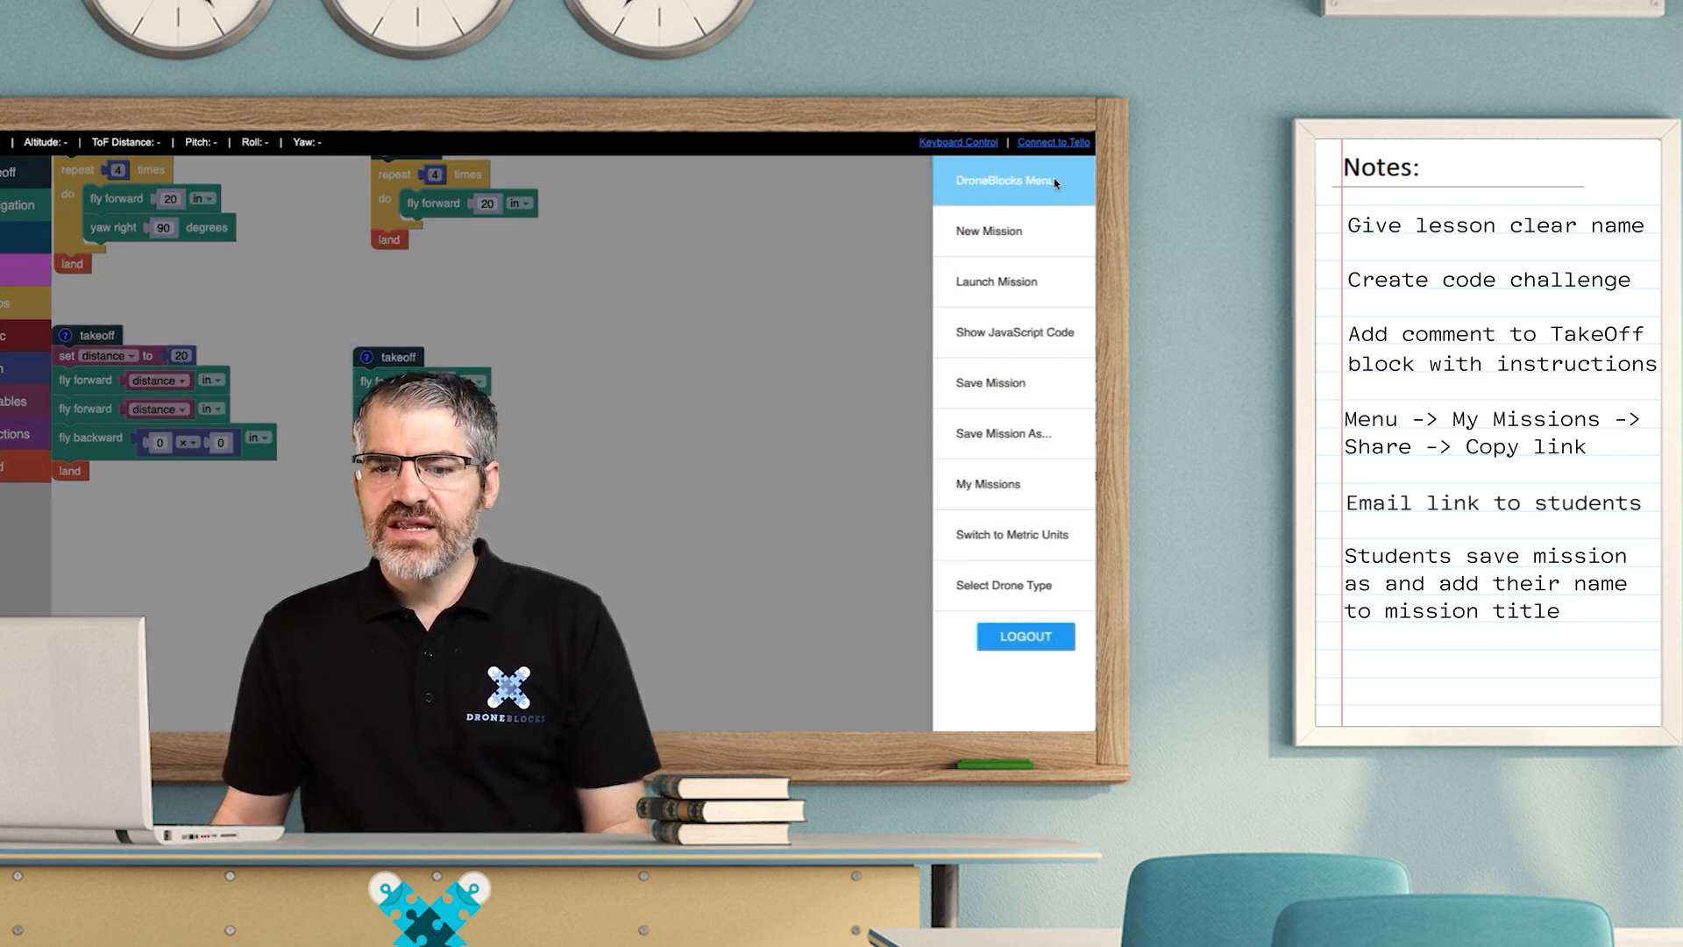
left_click(987, 484)
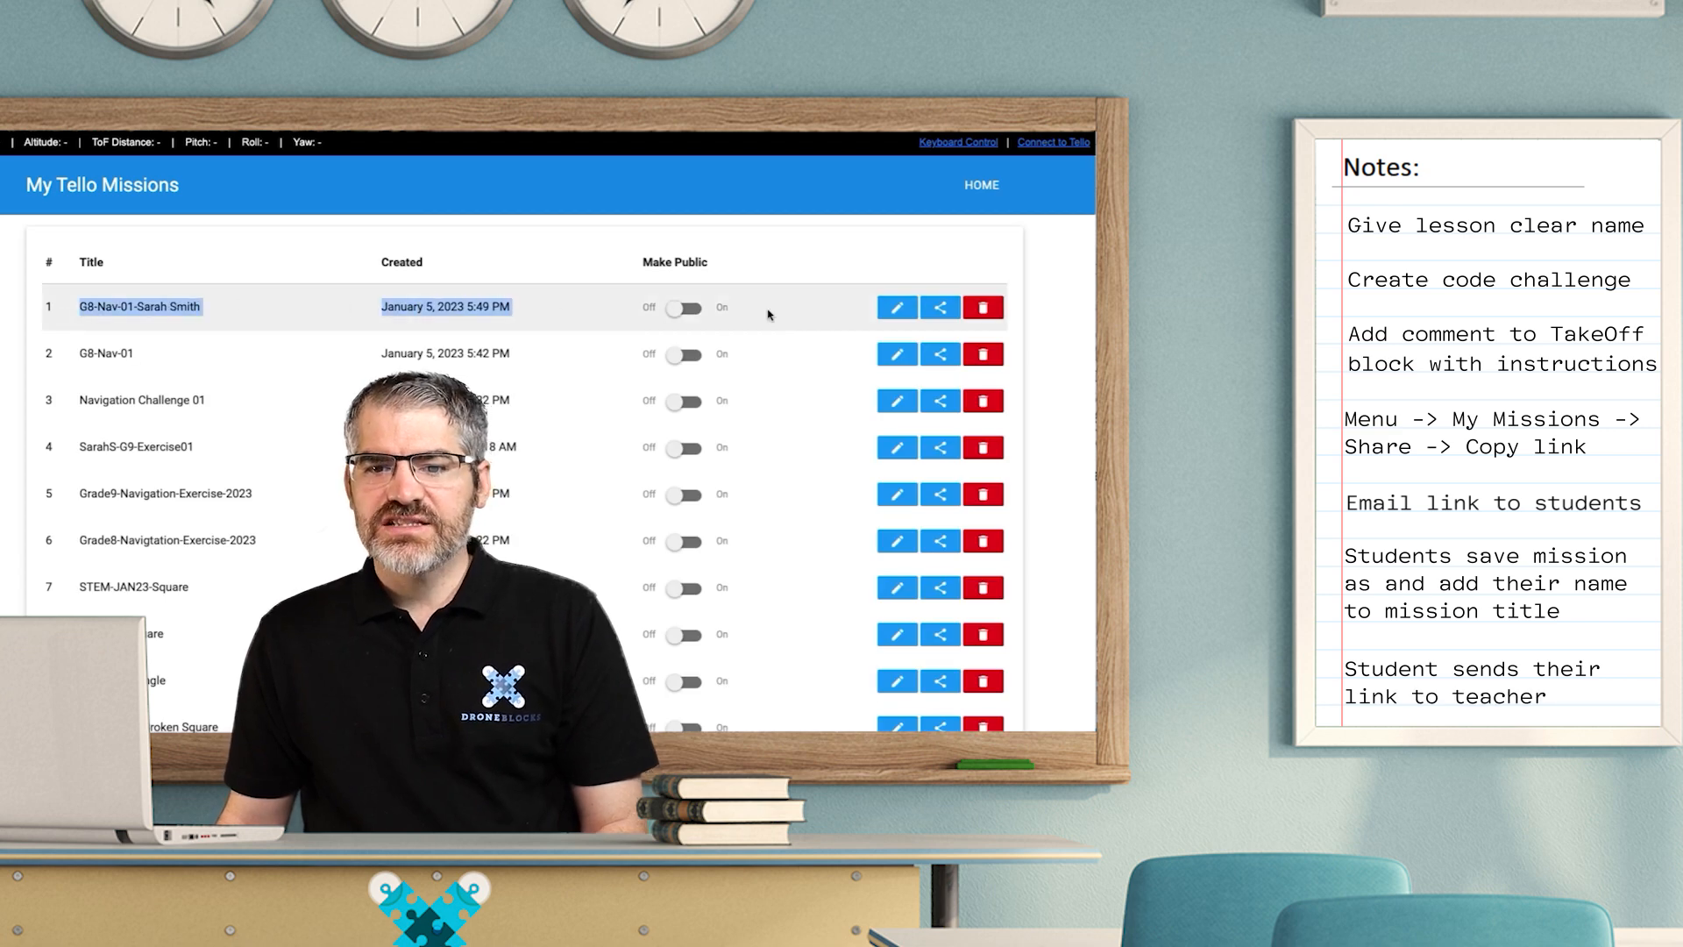
left_click(938, 308)
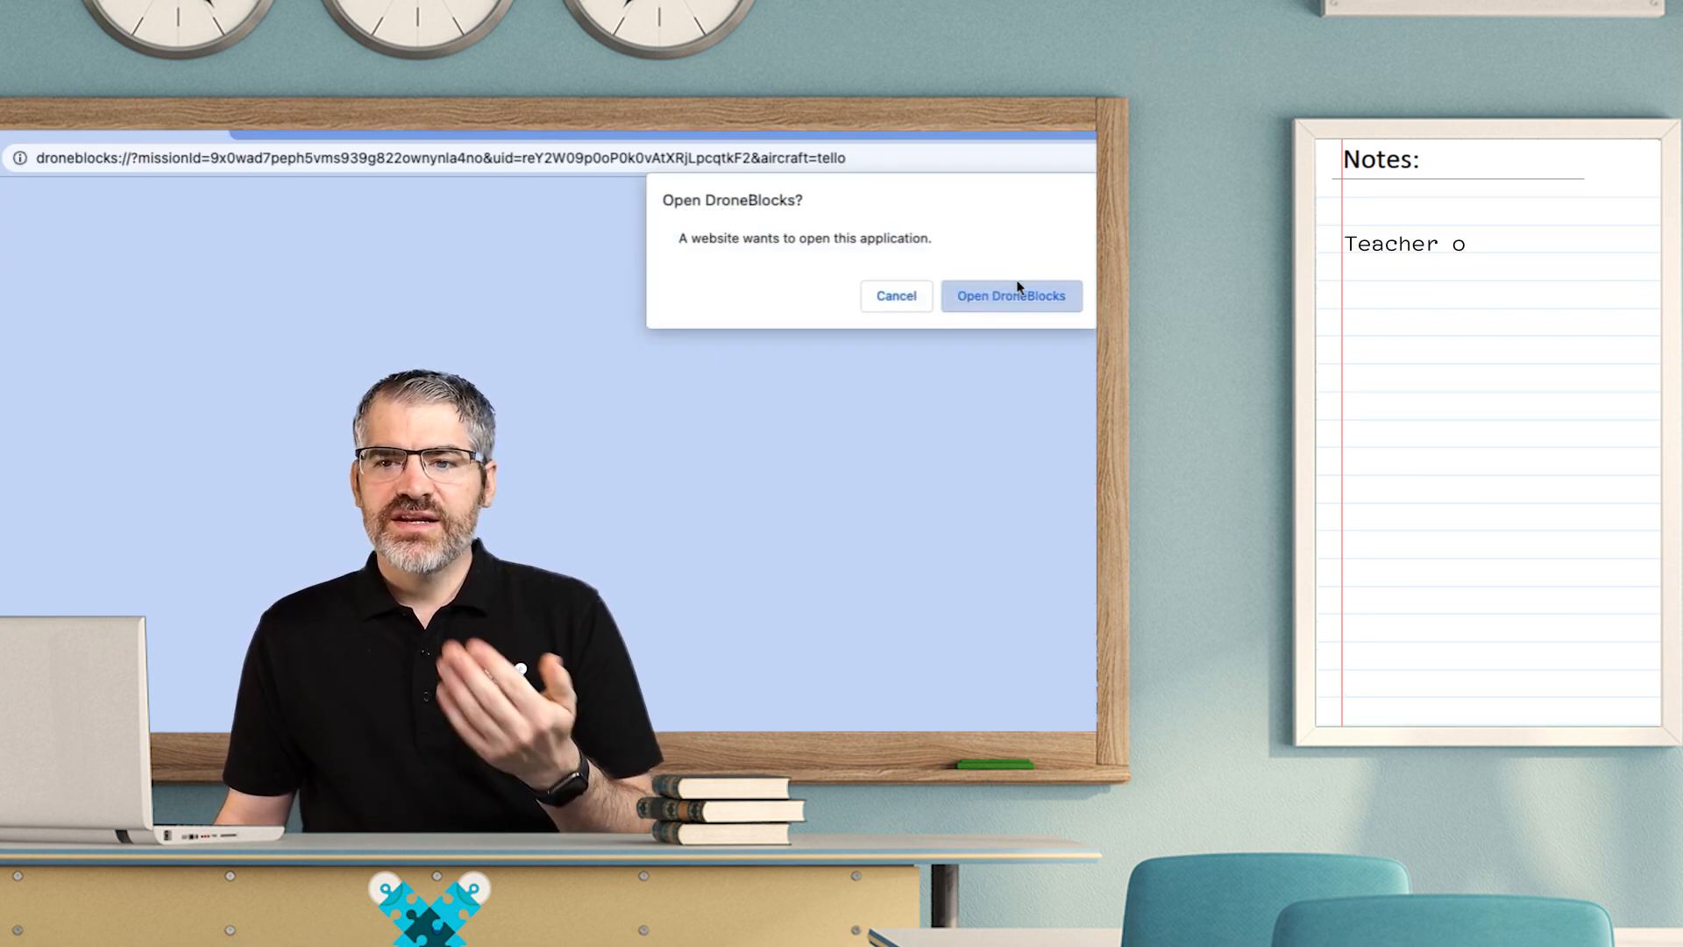
- Open the student's shared mission in the app, noting it is lost unless the teacher saves a copy
left_click(1010, 297)
type("pens link on their device")
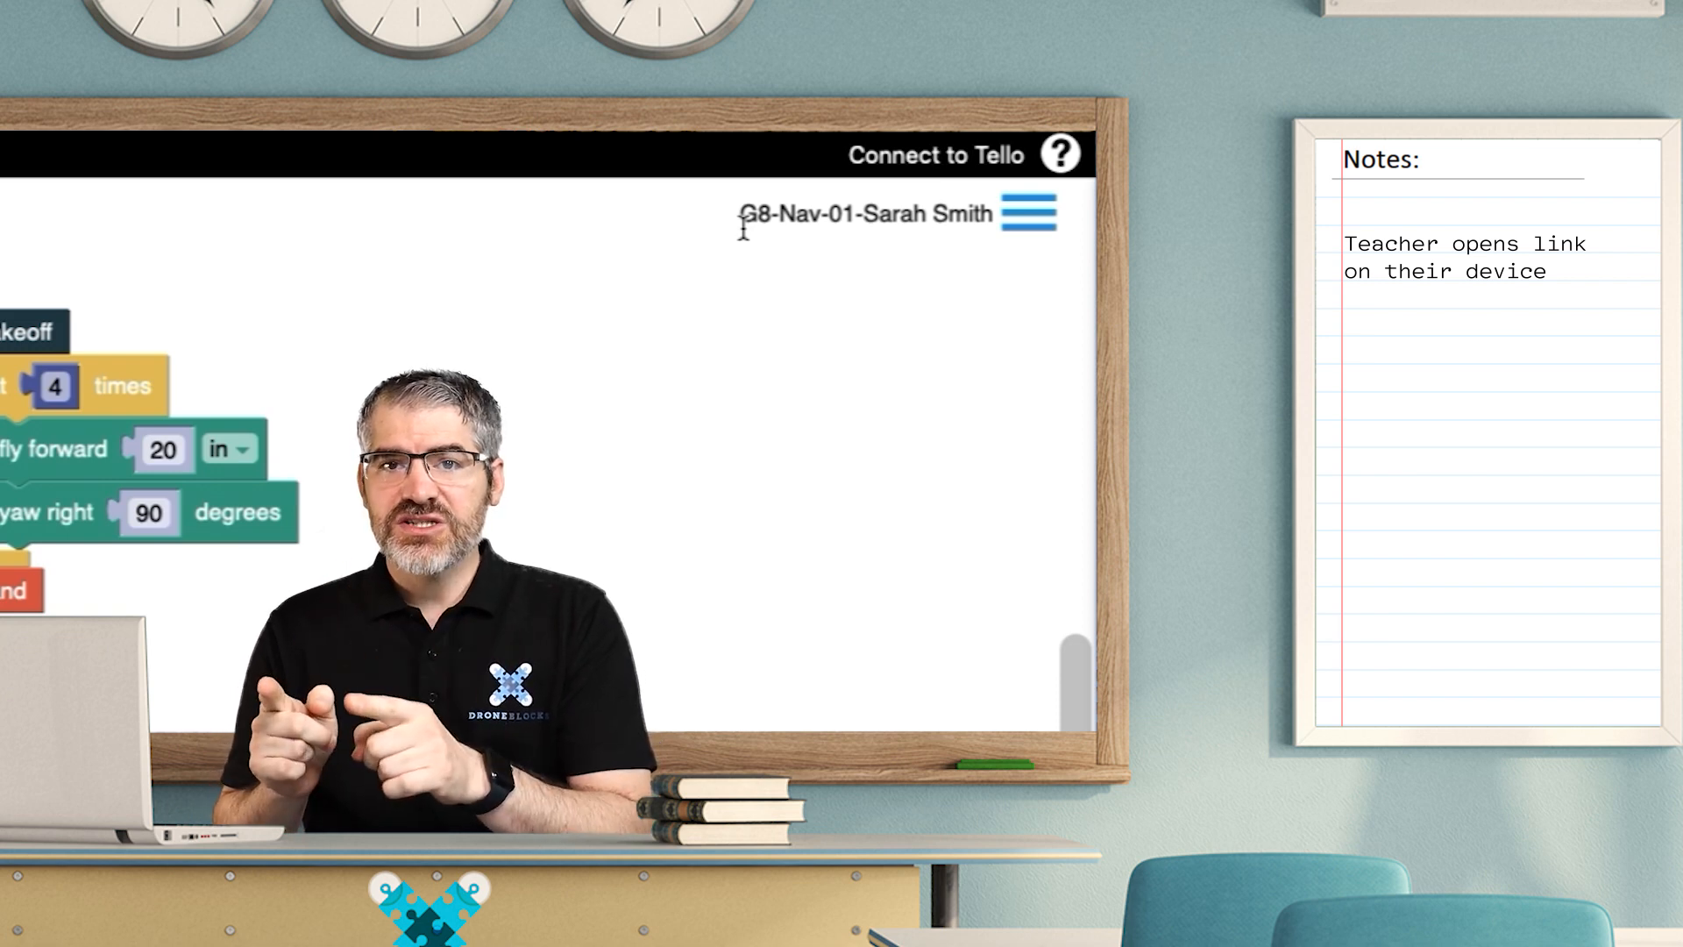
type("Mission is deleted if student deletes it unless teacher saves a co")
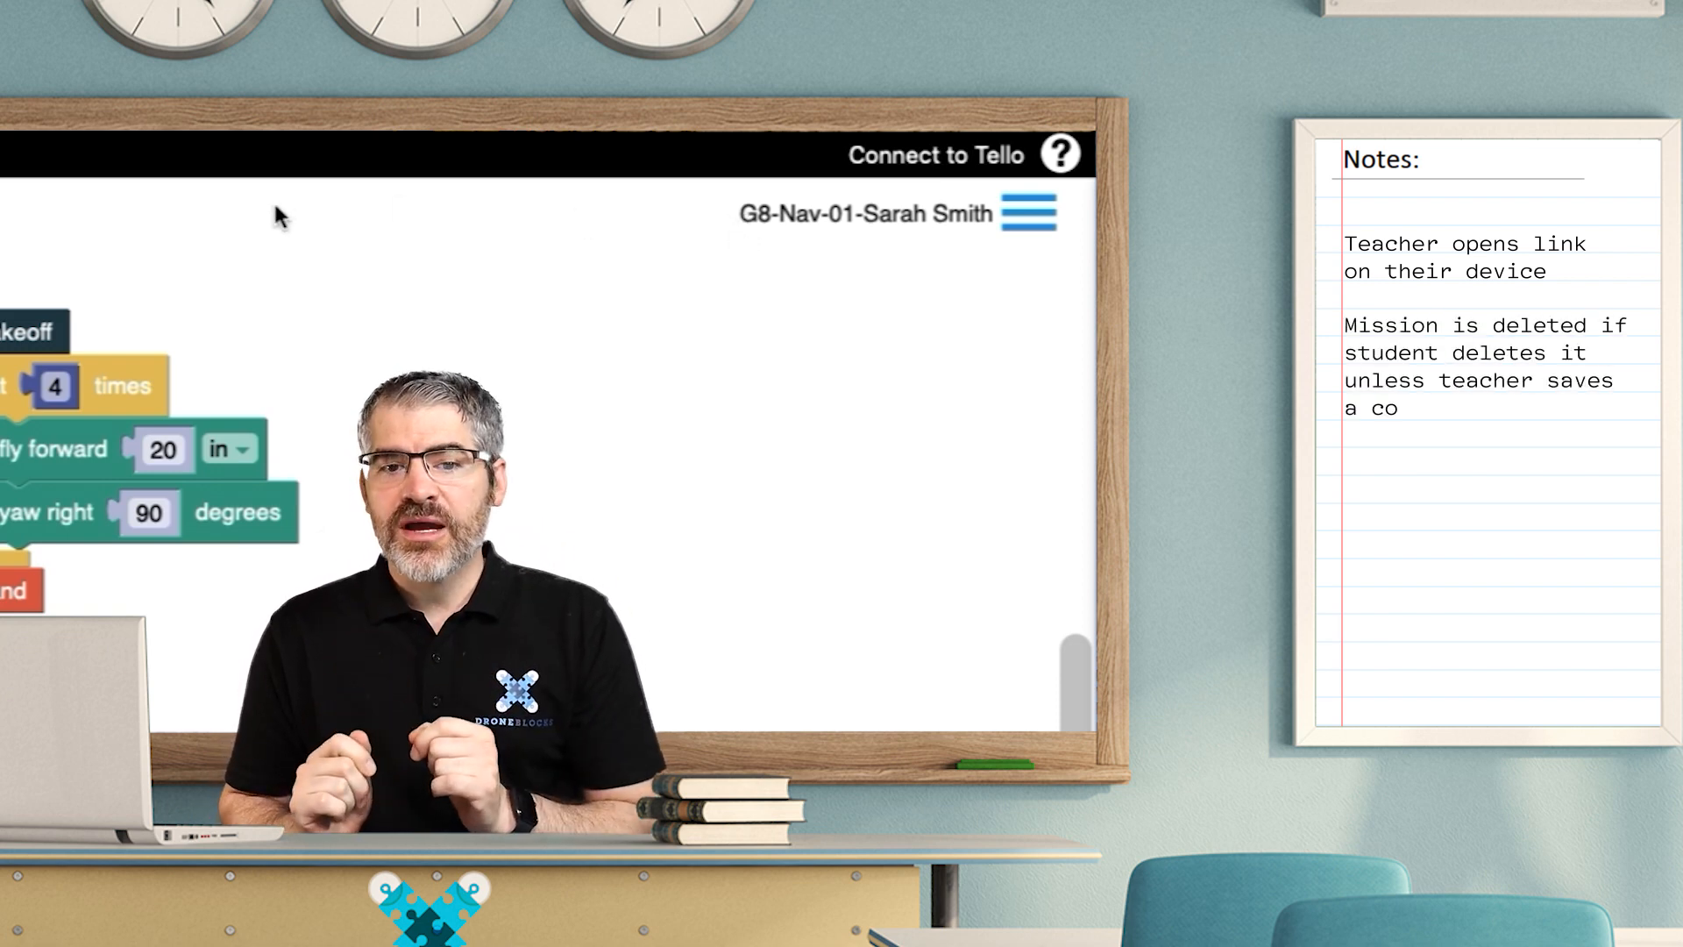
type("py")
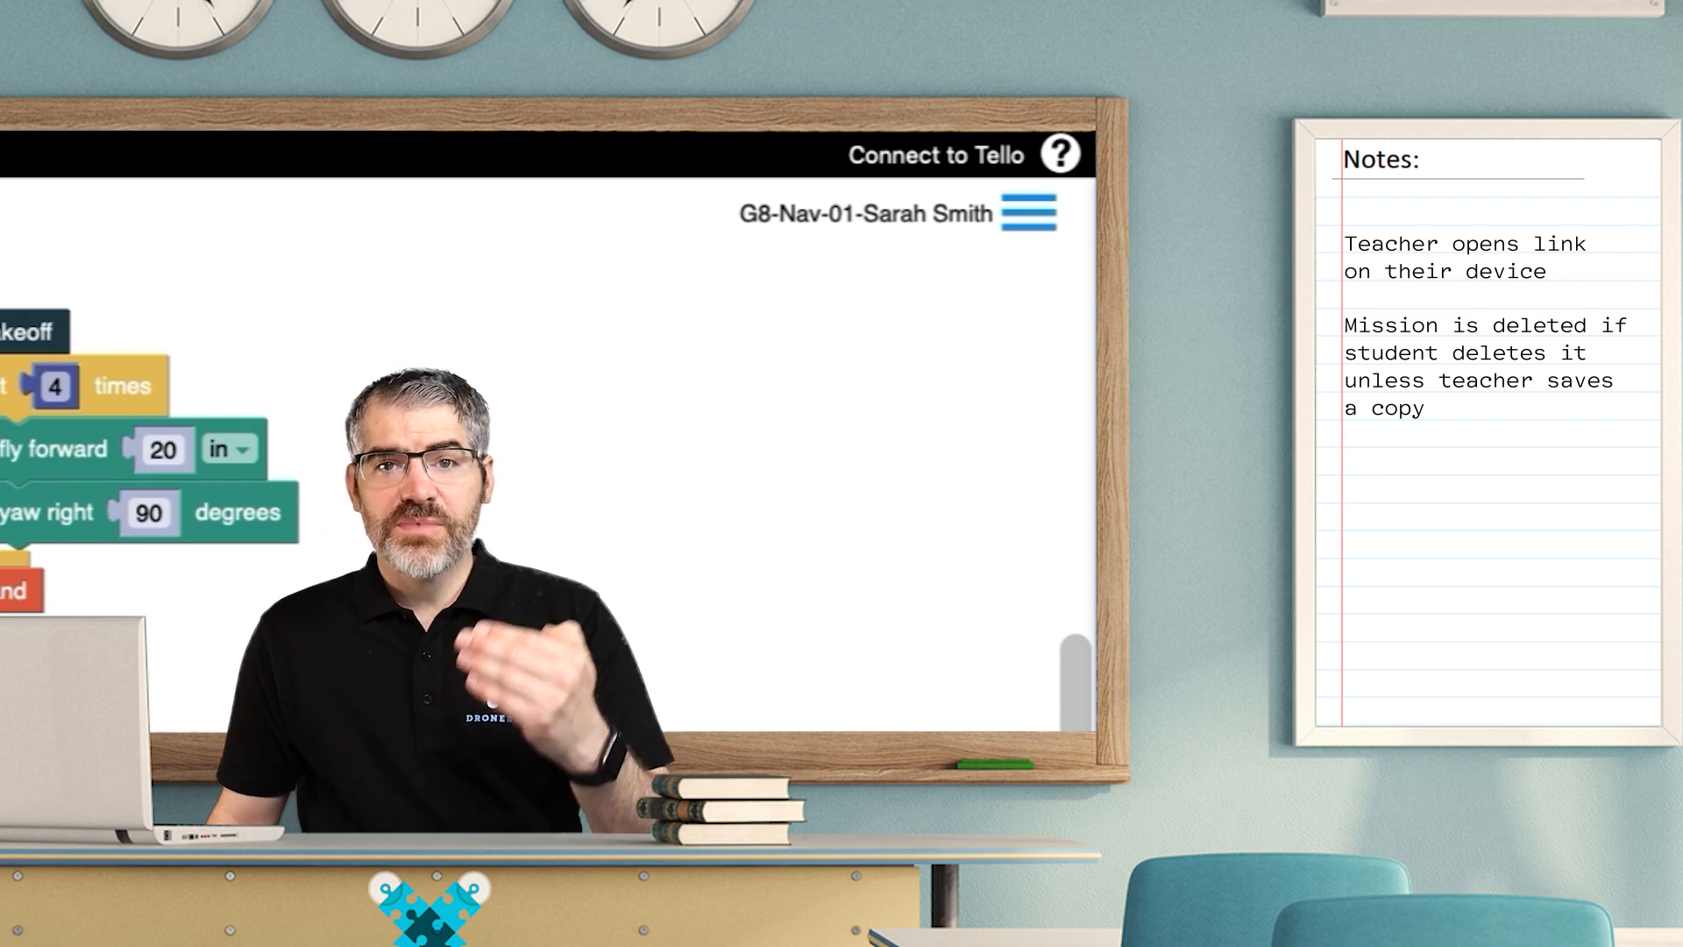
type("M")
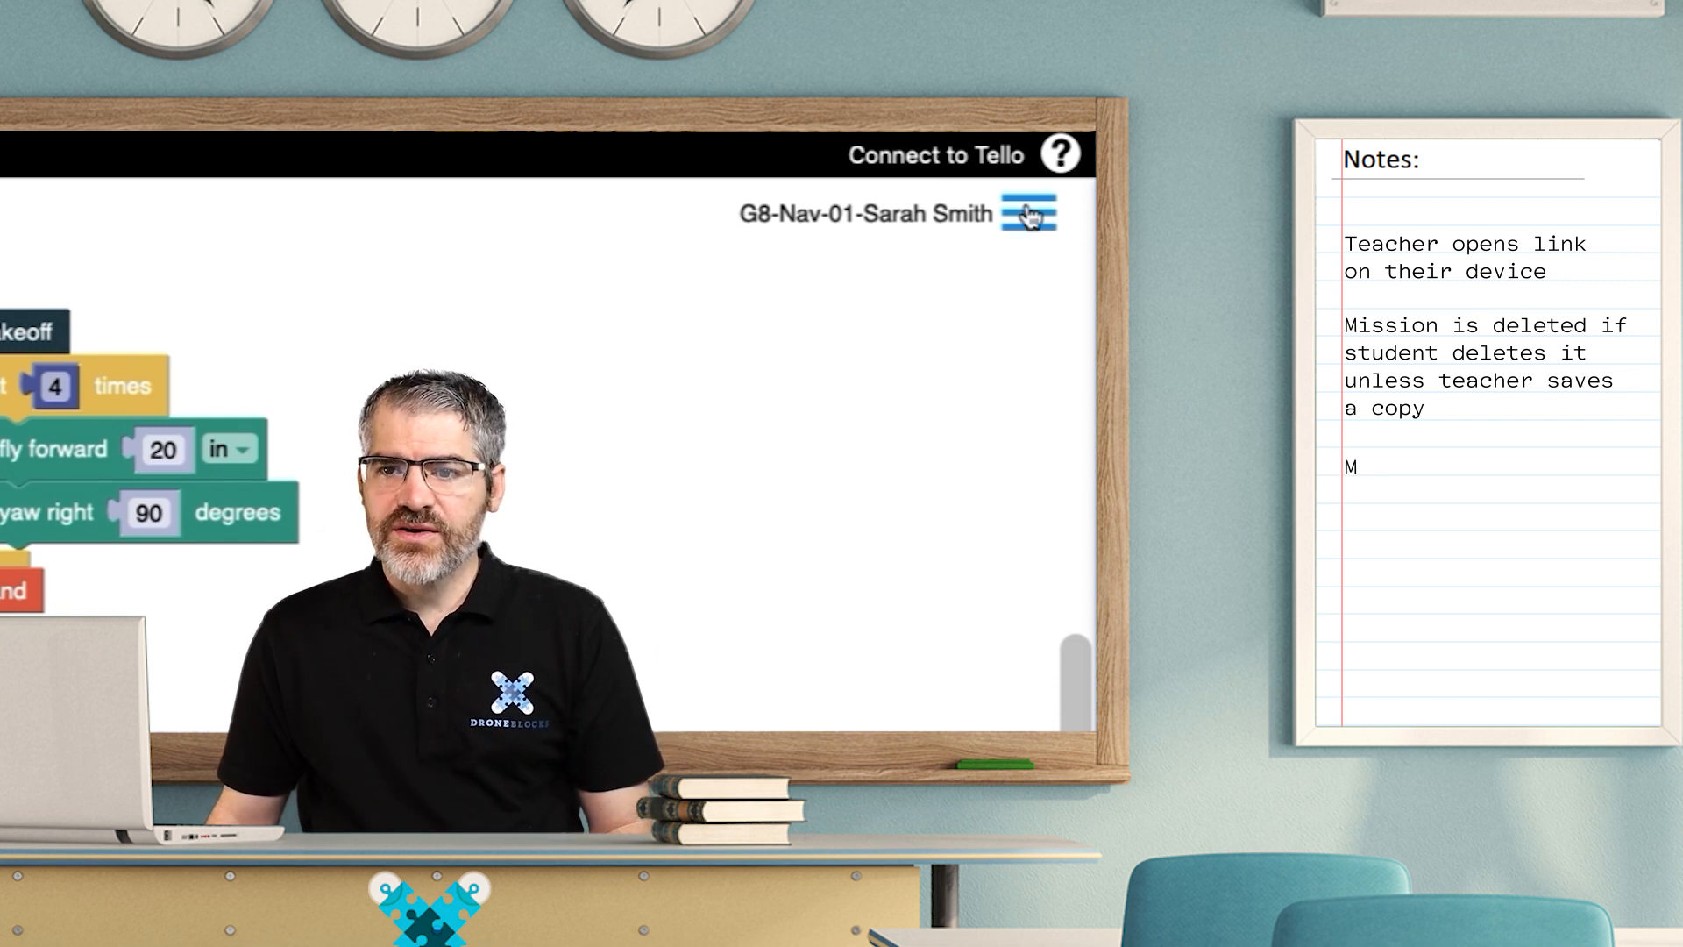
left_click(1027, 212)
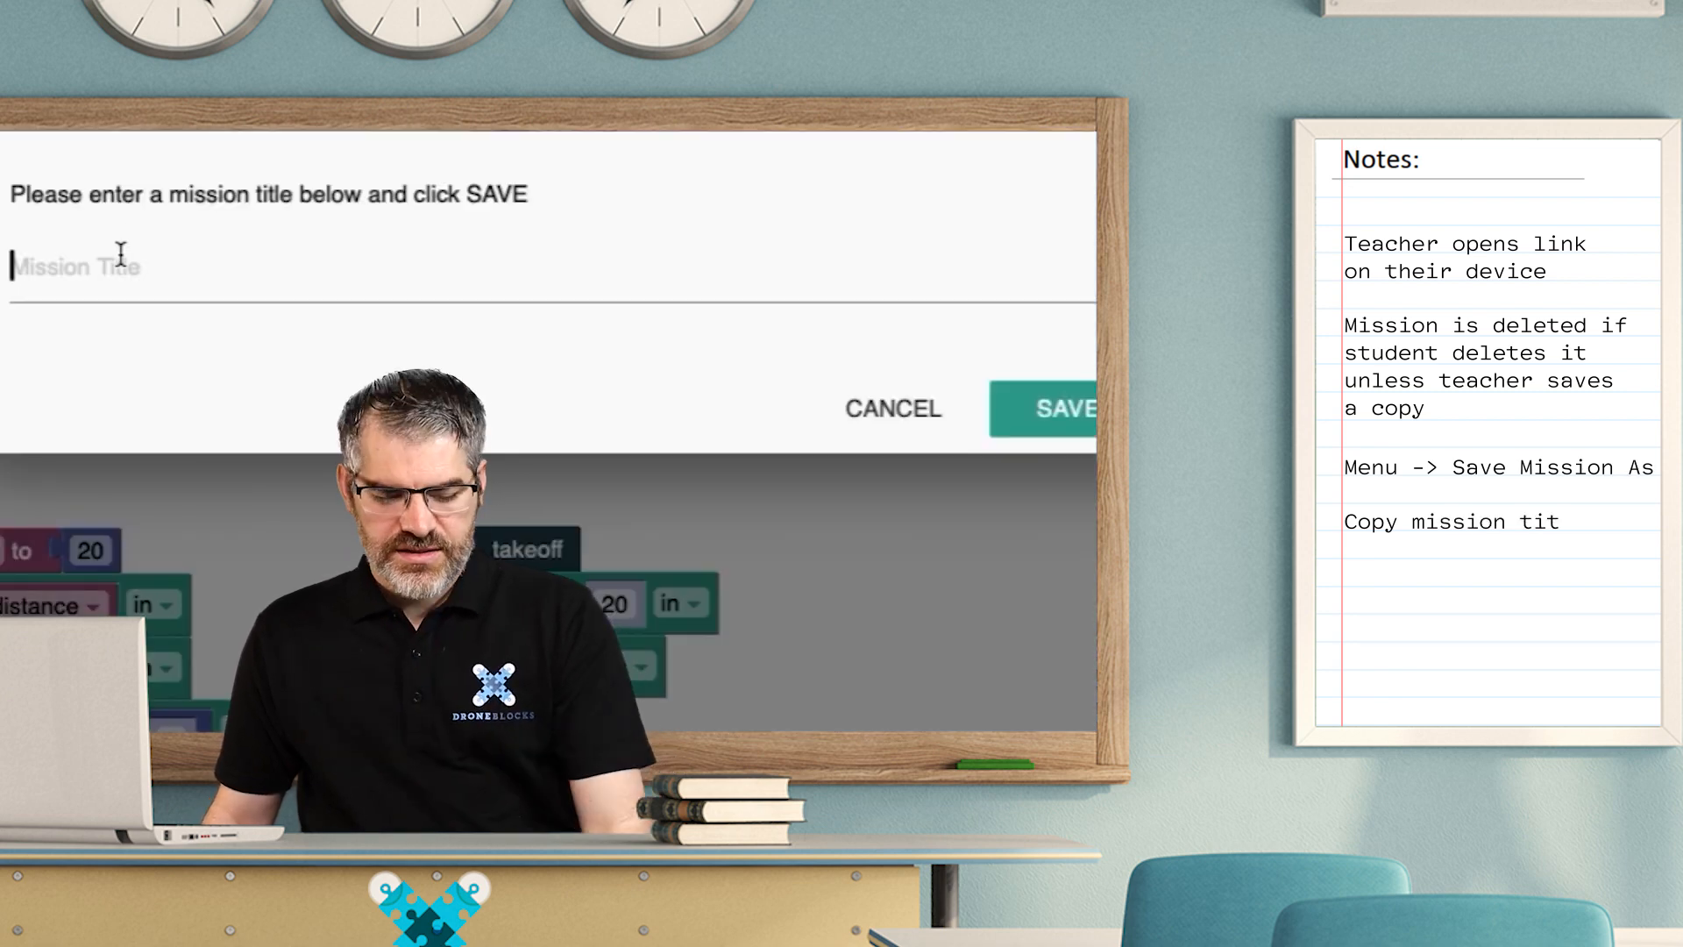
type("G8-Nav-01-Sarah Smith")
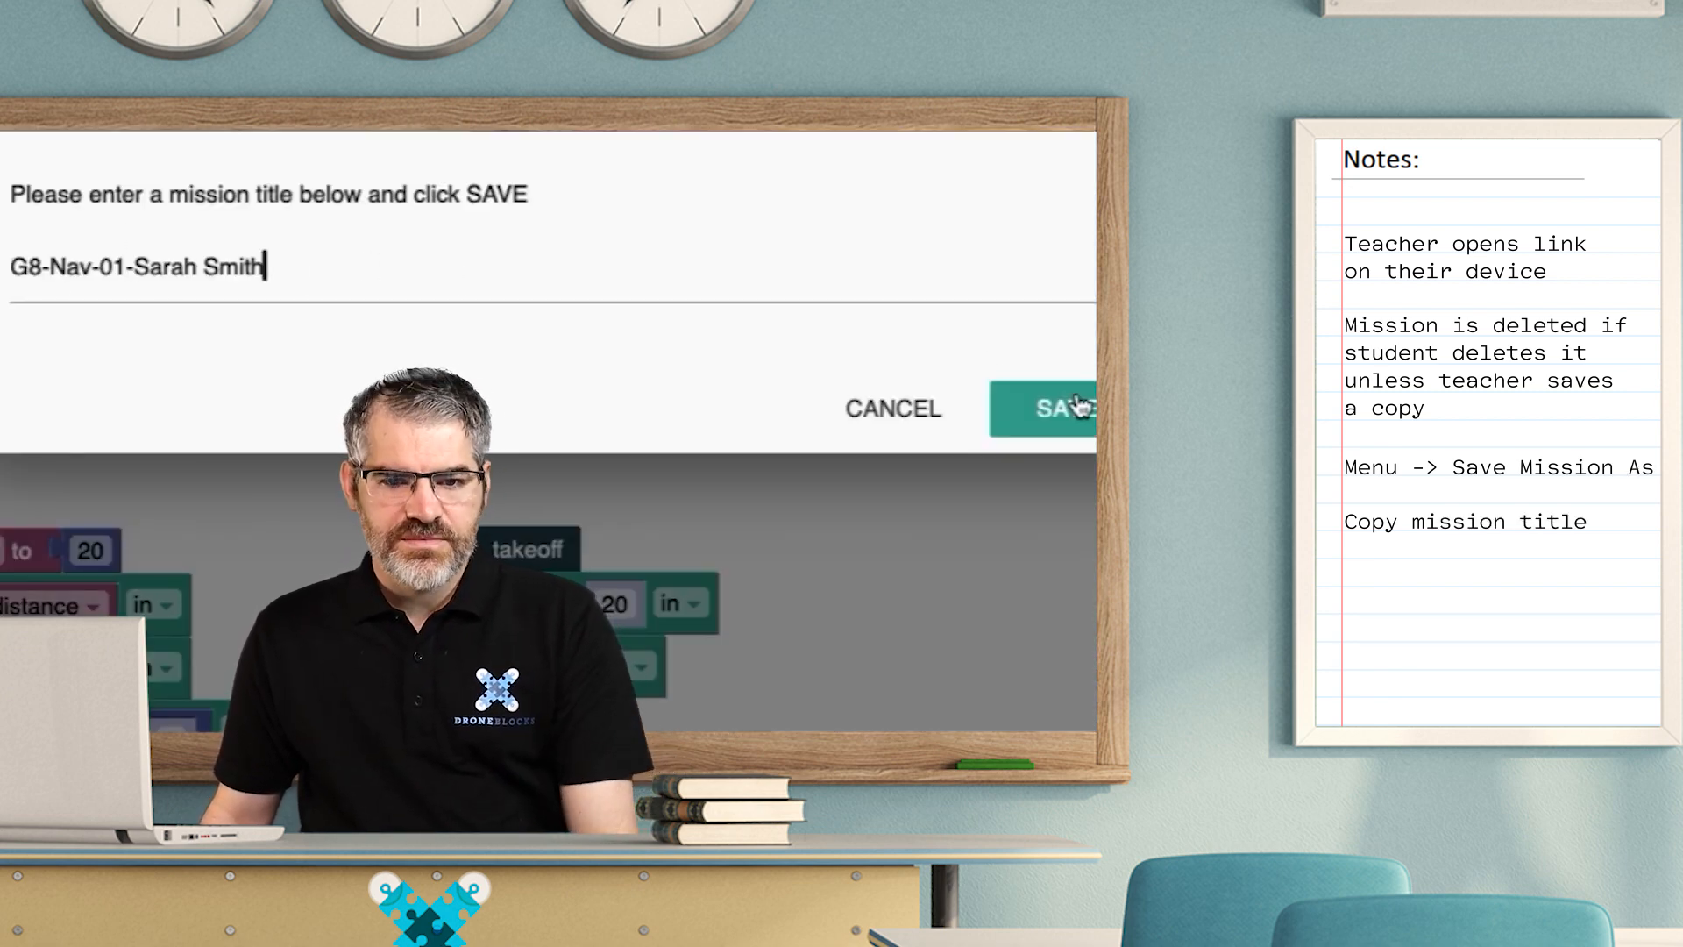
left_click(1047, 409)
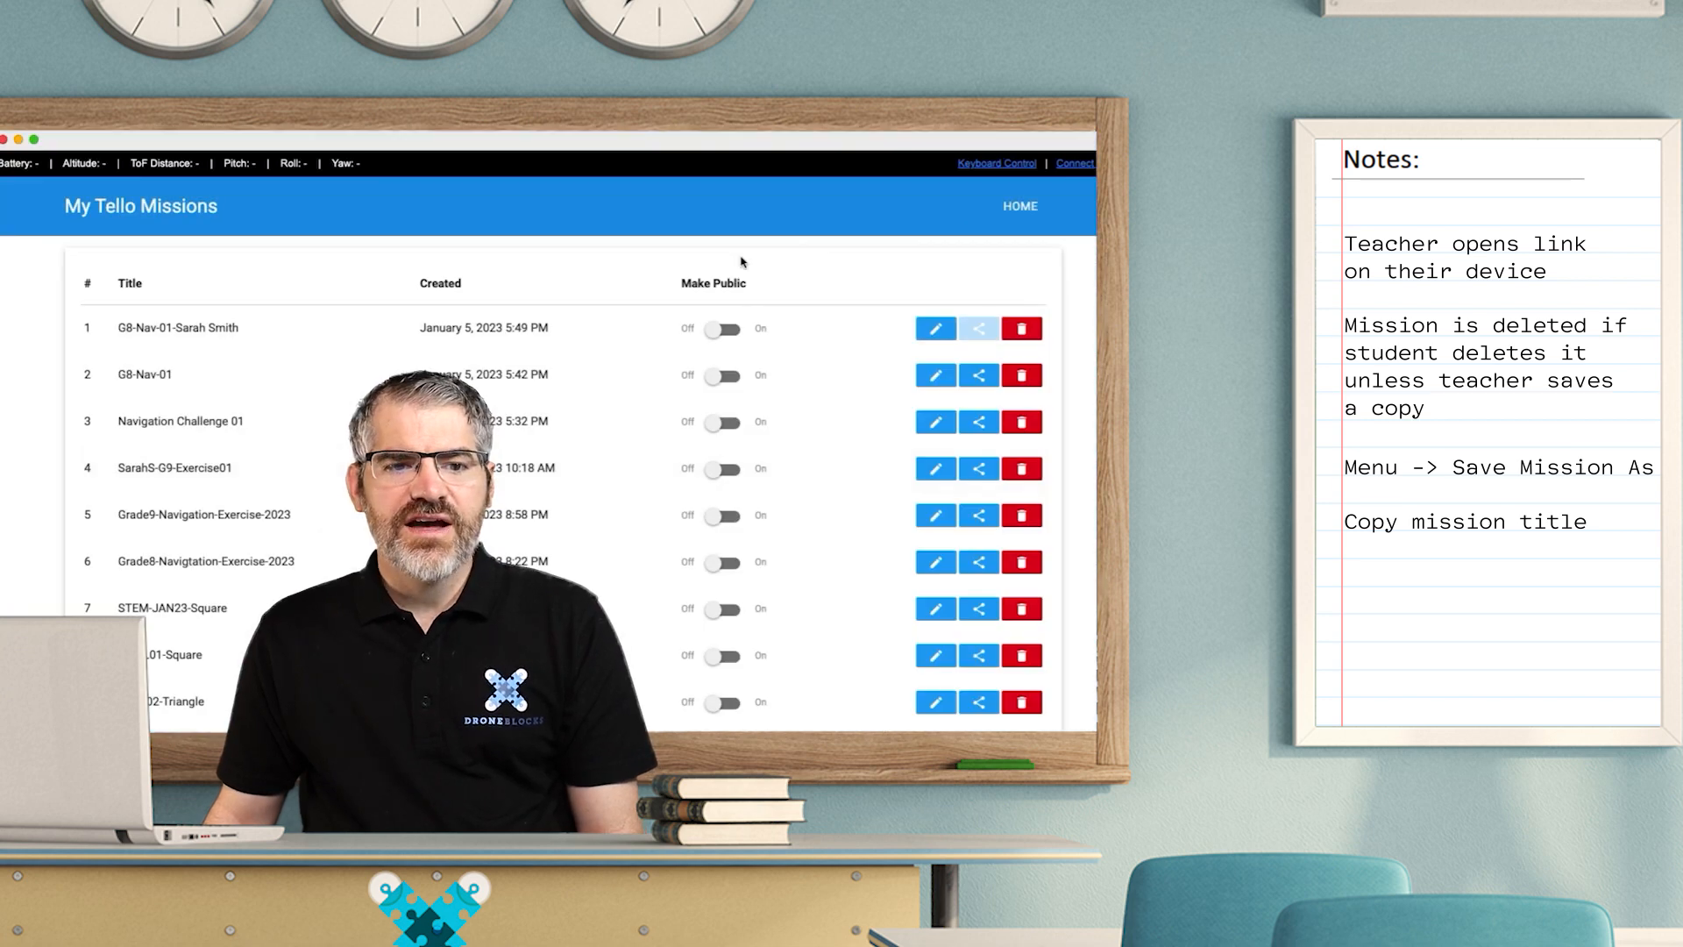
double_click(177, 328)
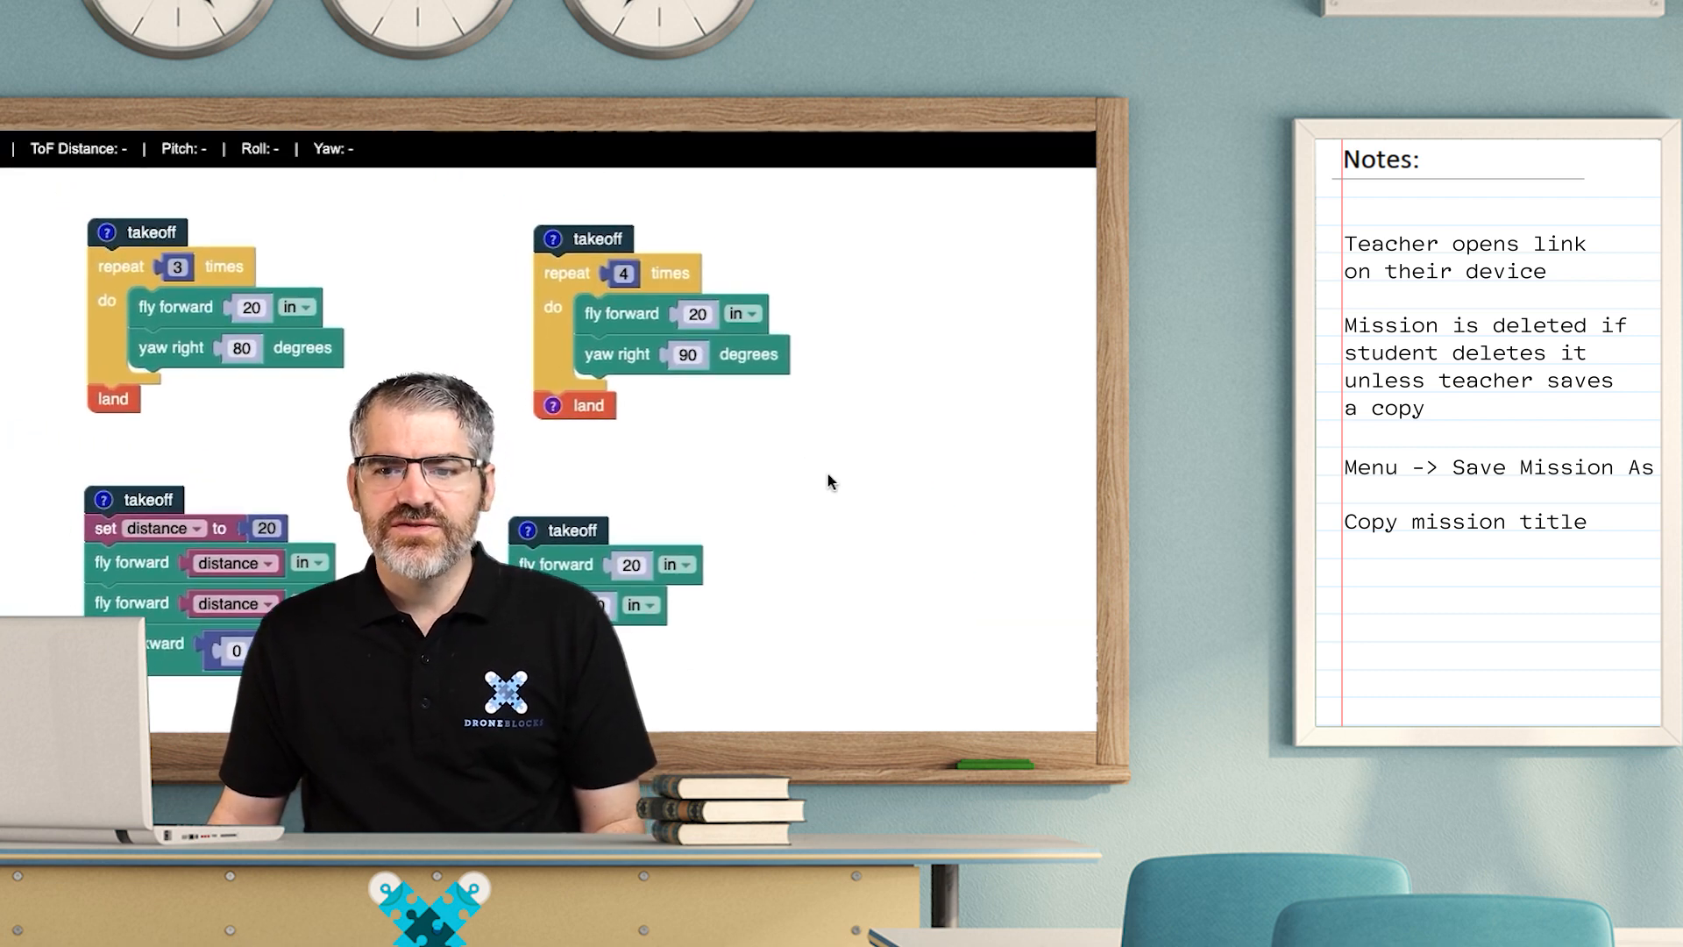
mouse_move(757, 443)
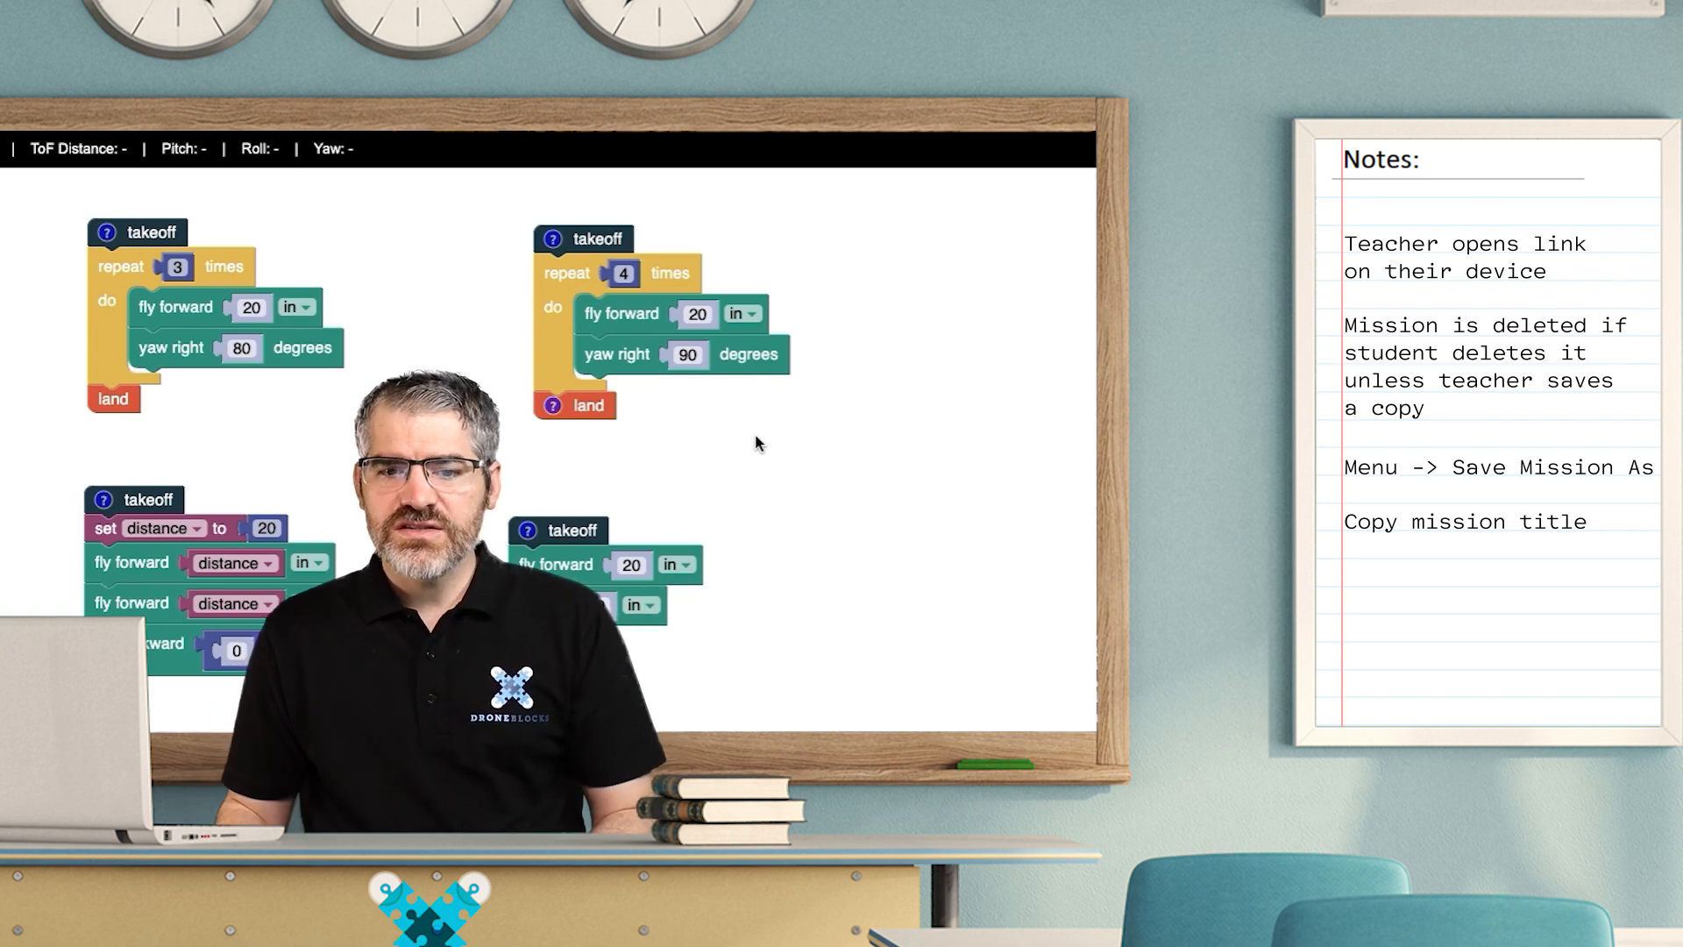
- Comment the repeat-4 program's land block with "completed: added yaw right 90deg block"
type("Student right clicks on")
type("completed: added yaw right 90 block")
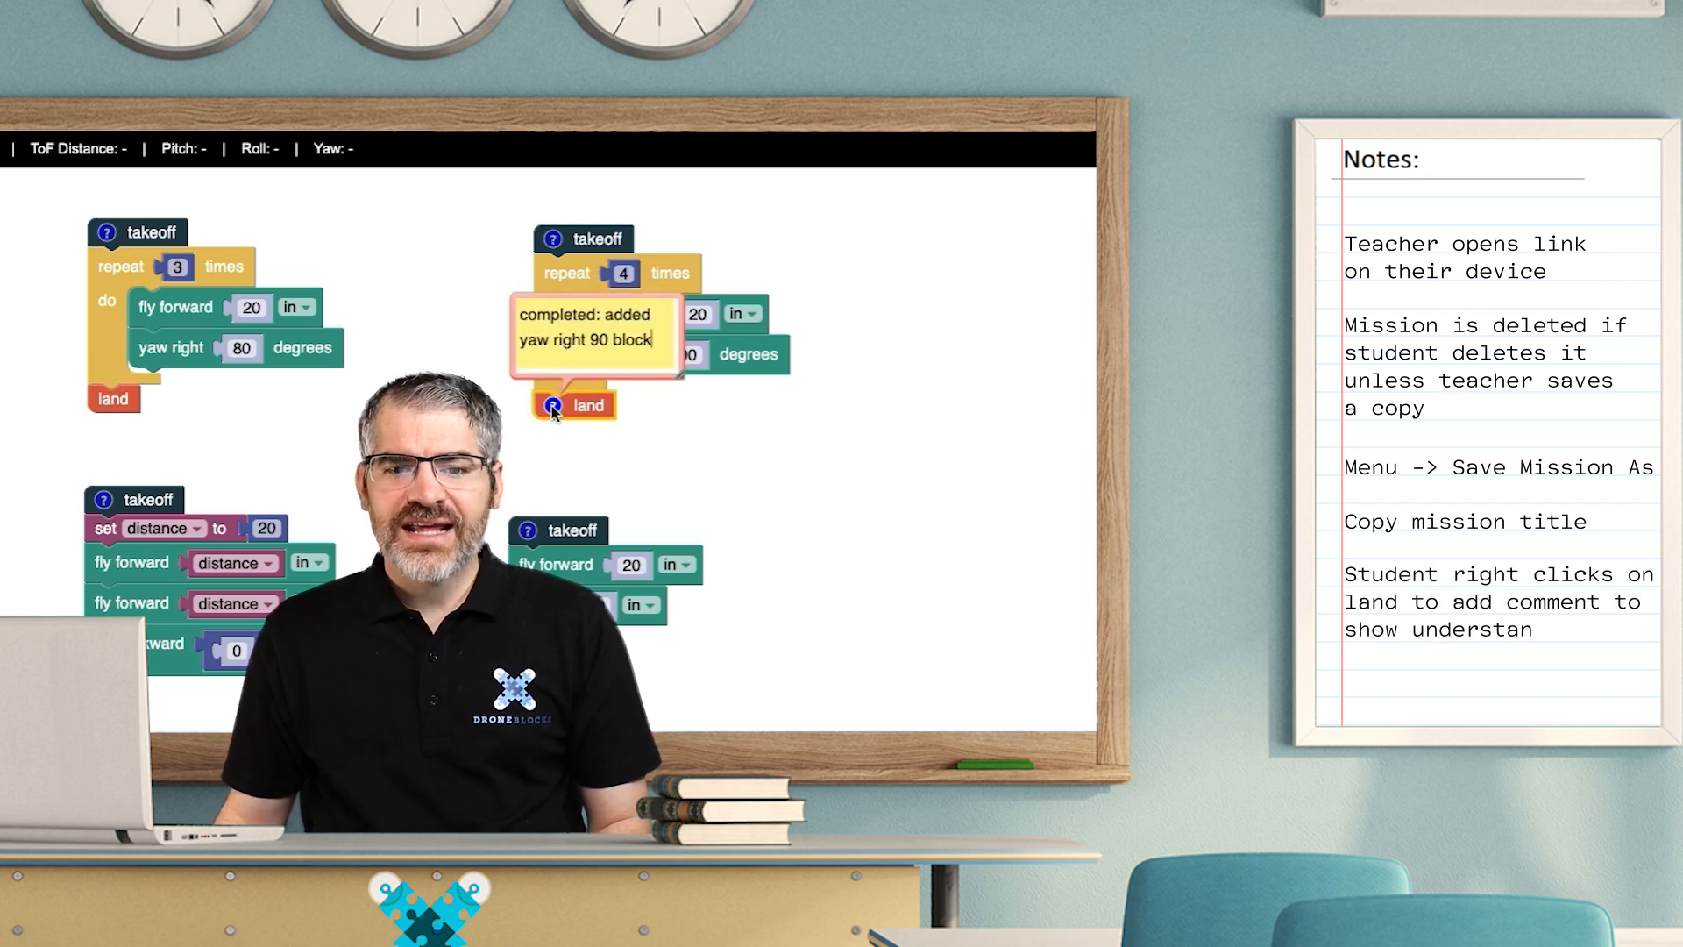
type("ding of challenge")
type("deg")
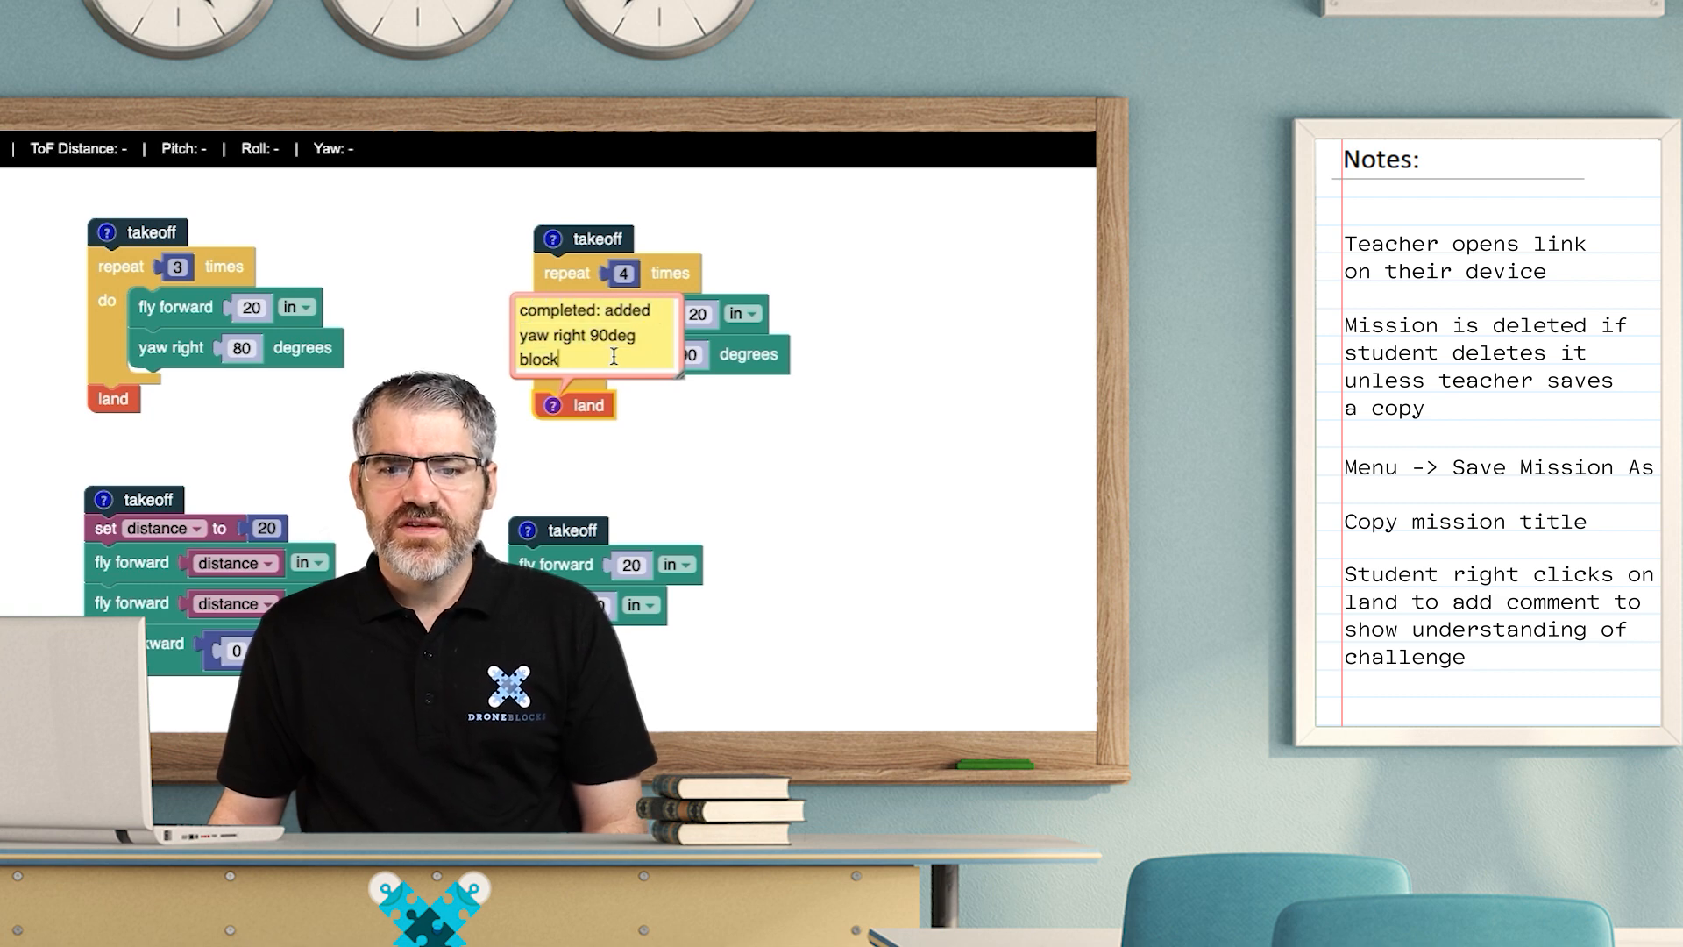
- Comment the variable program's fly forward distance block with "question: why this variable?"
scroll("down", 3)
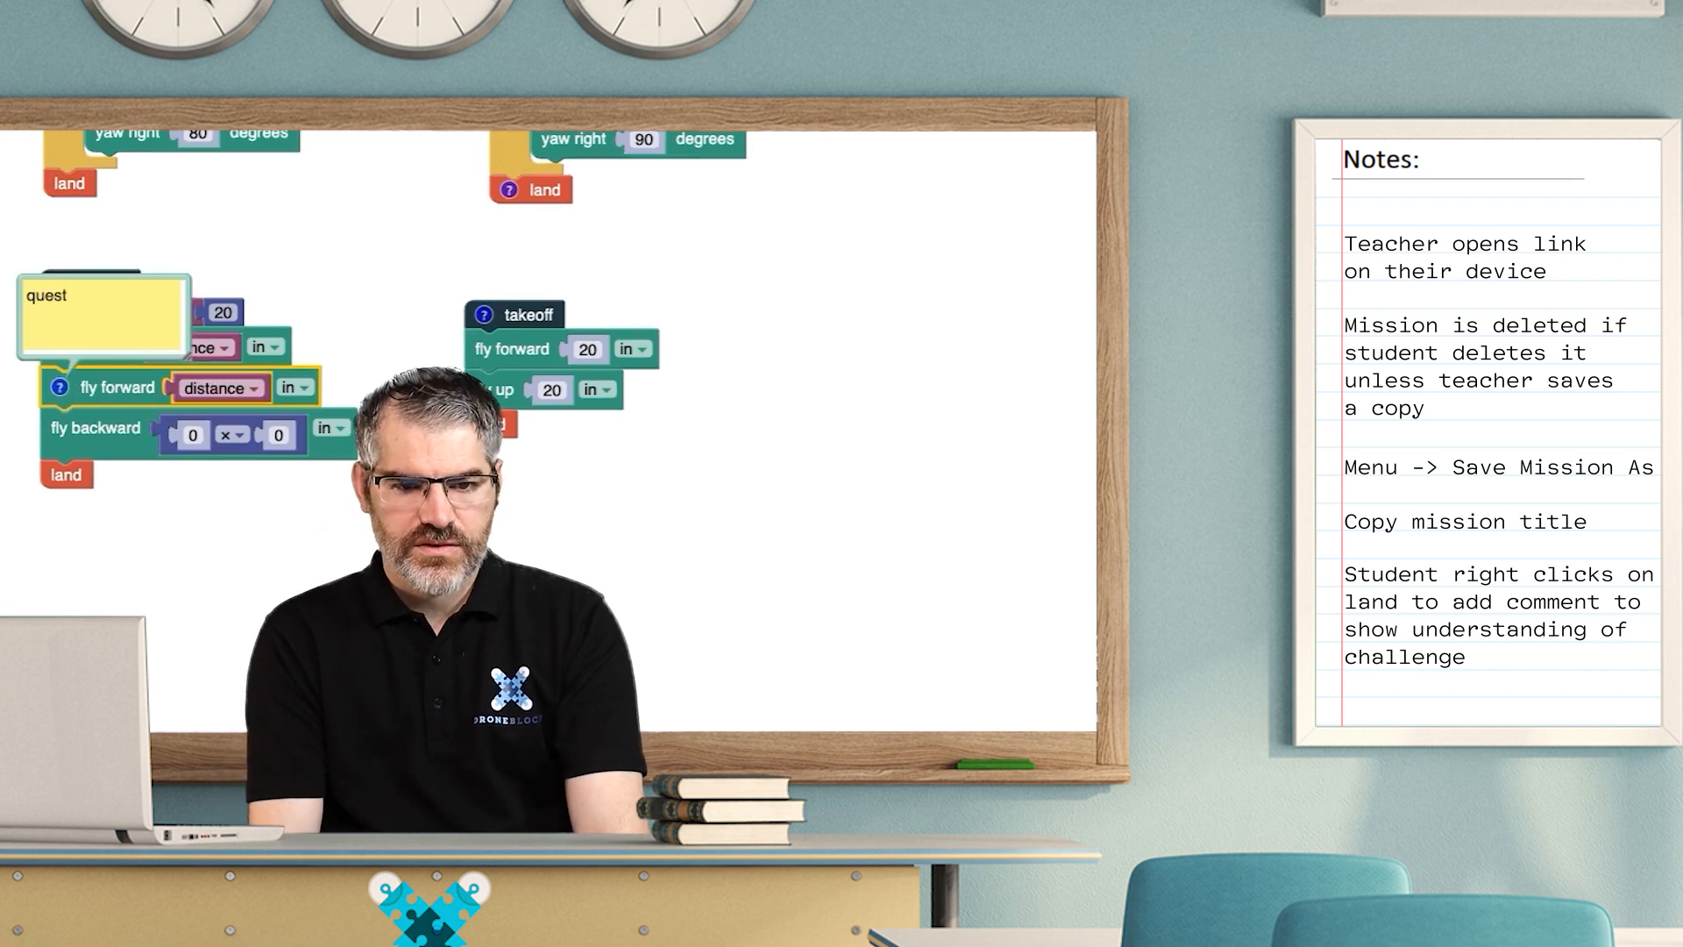
type("question: why this")
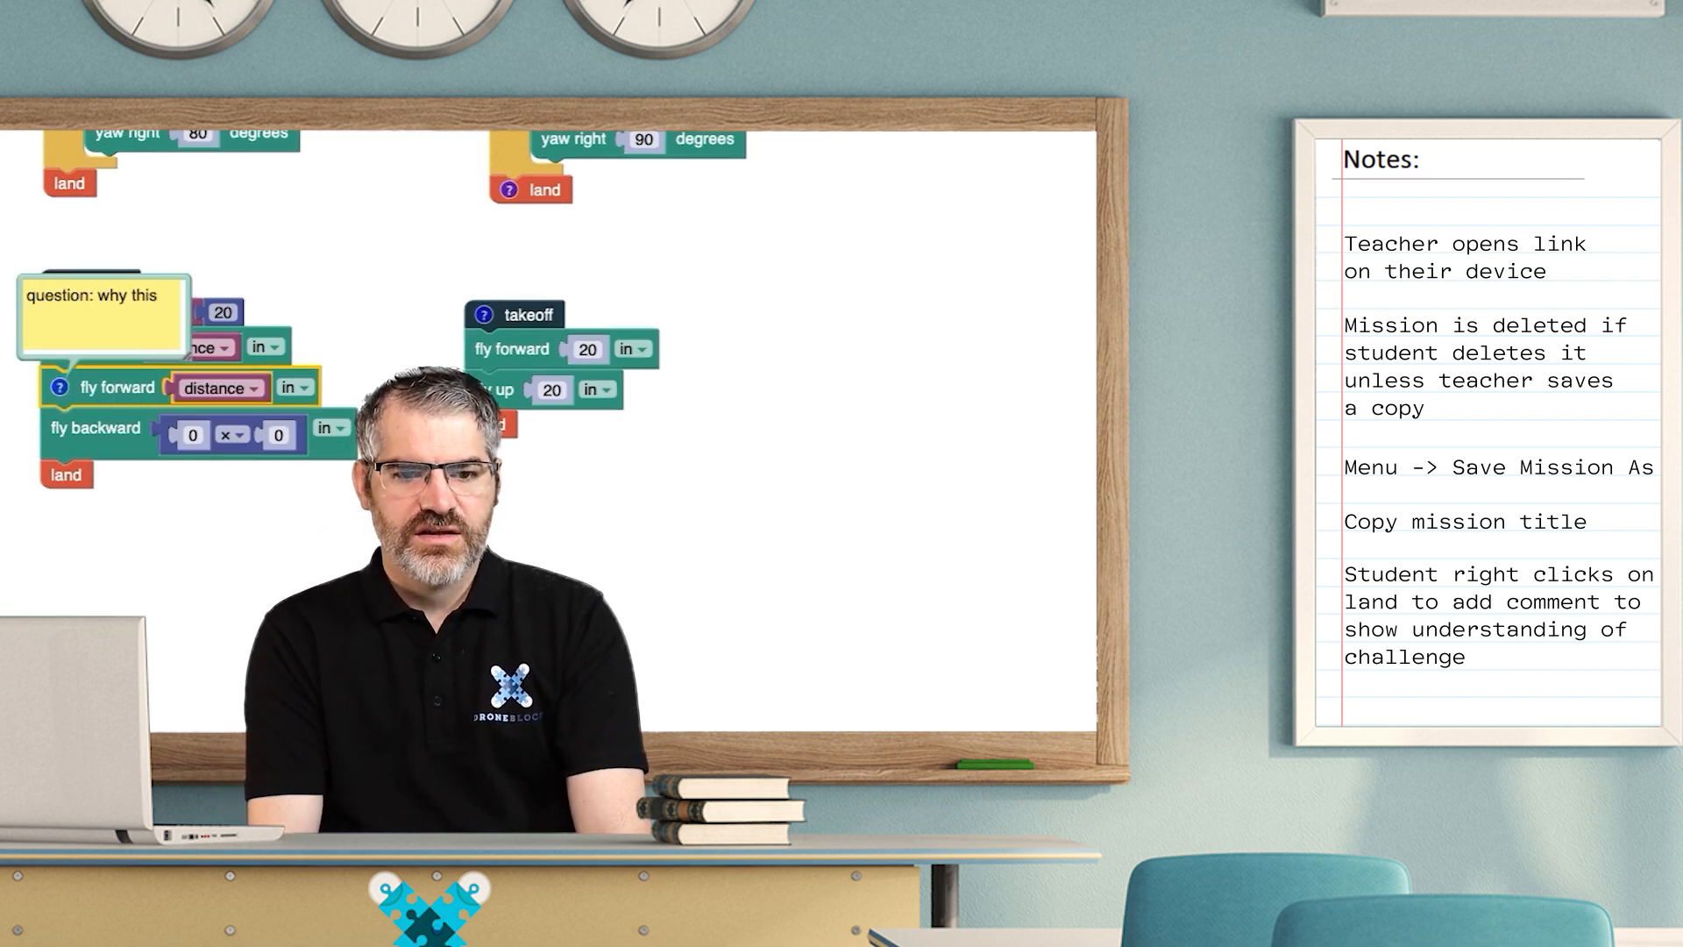
type("variable?")
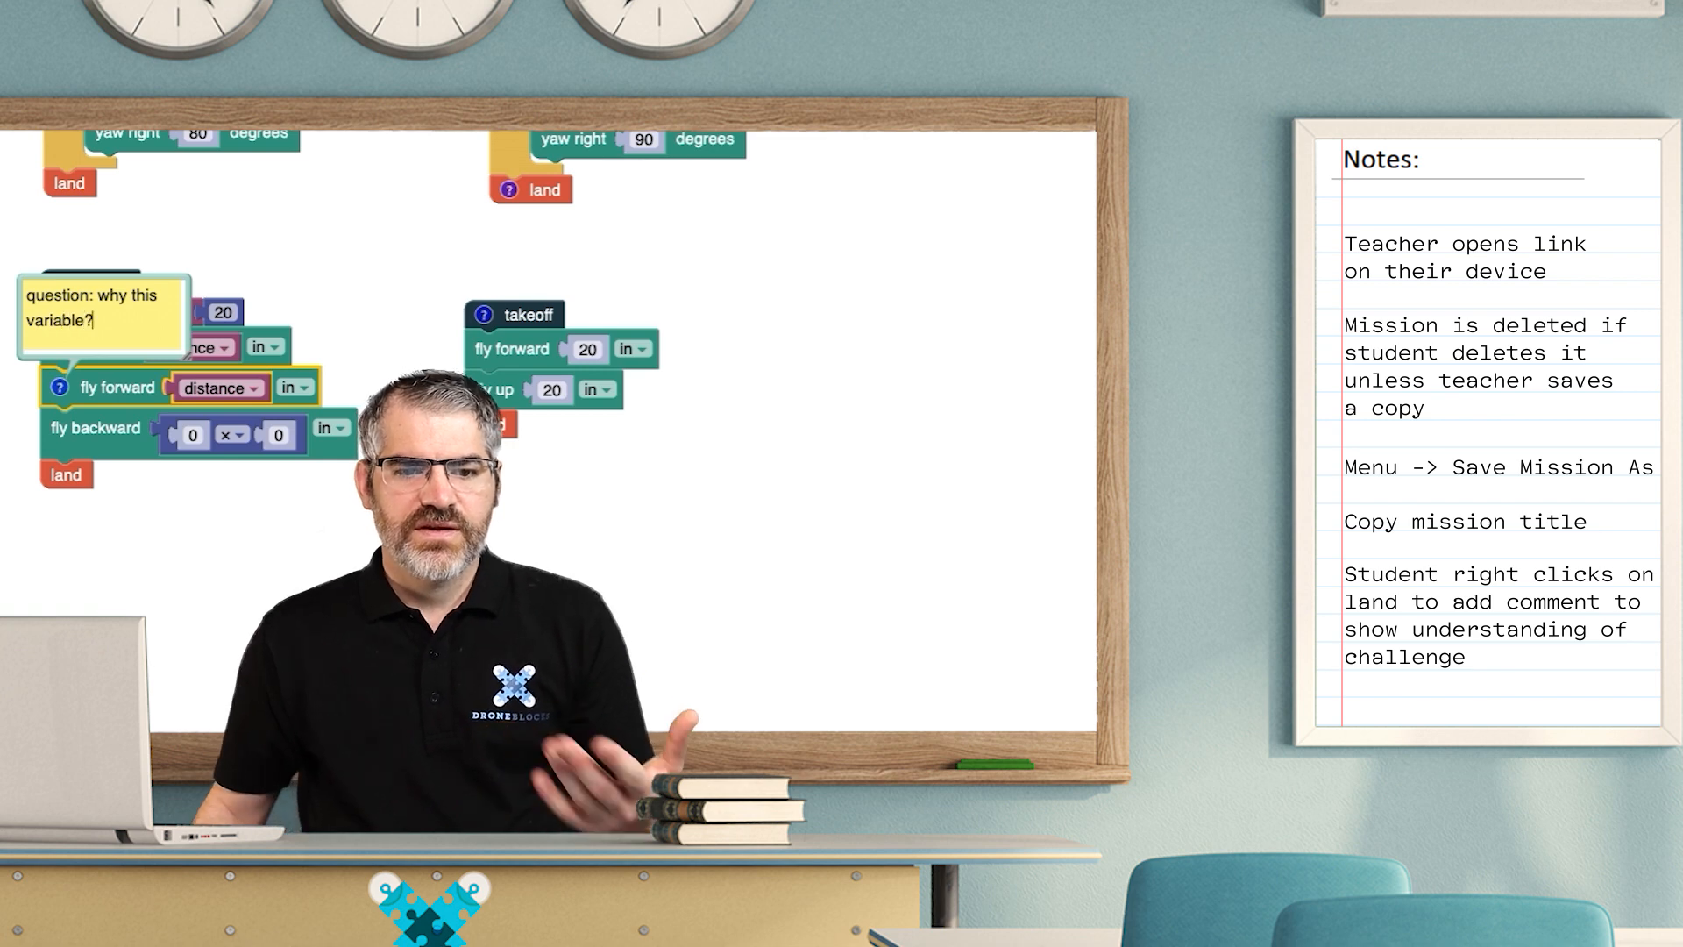